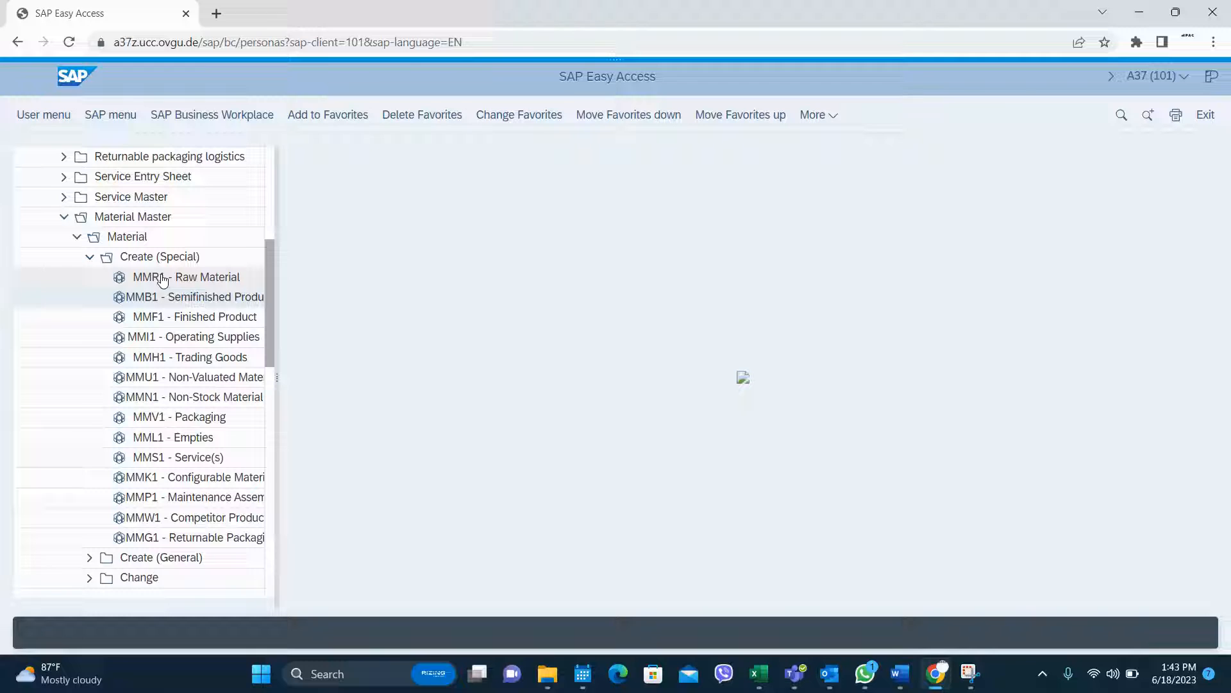
Step: Launch MMR1 – Raw Material from the Material Master Create (Special) menu
click(186, 277)
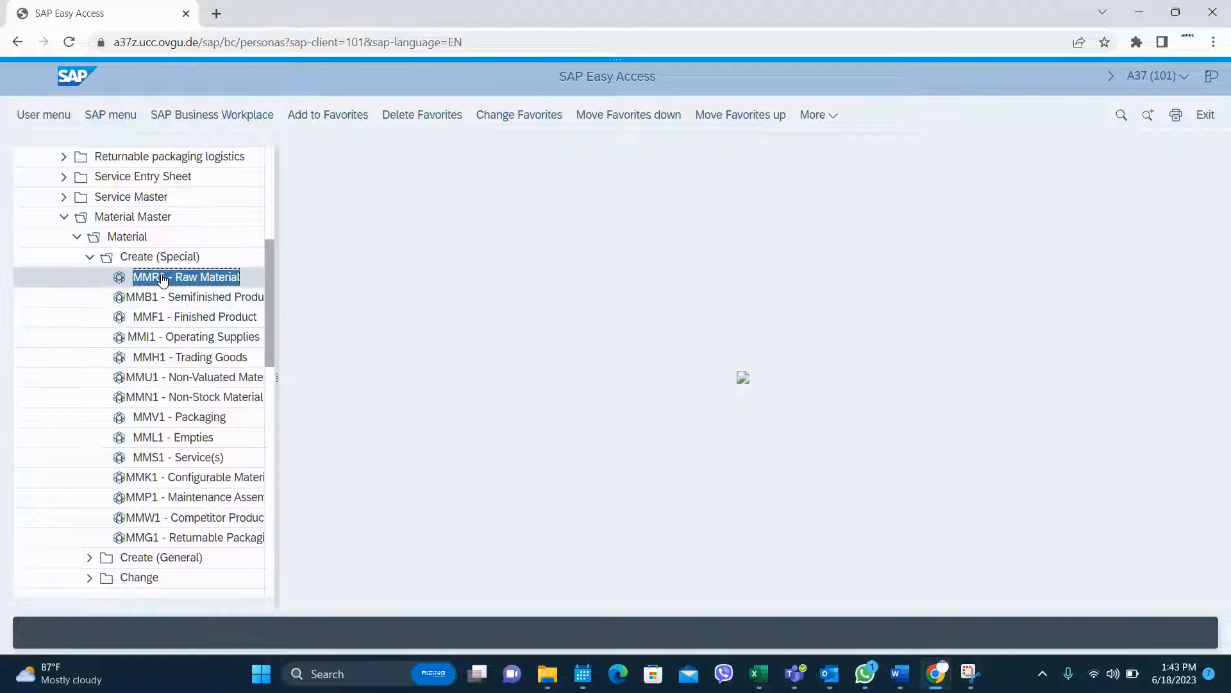
double_click(186, 276)
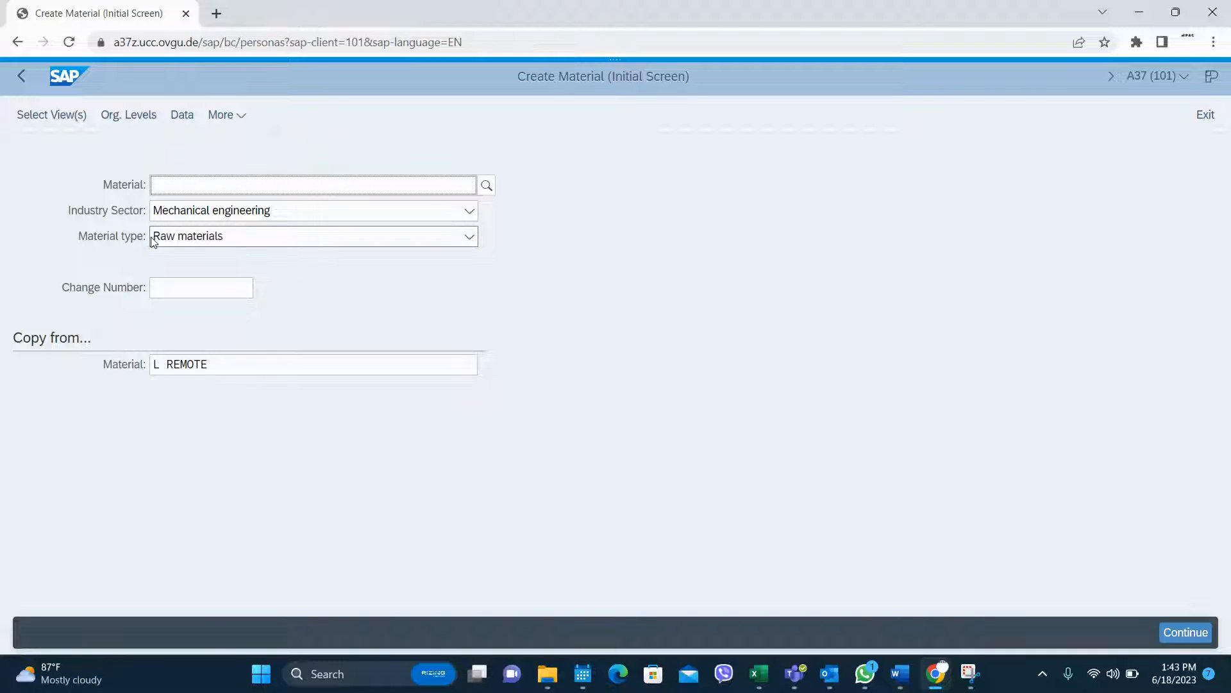
mouse_move(199, 243)
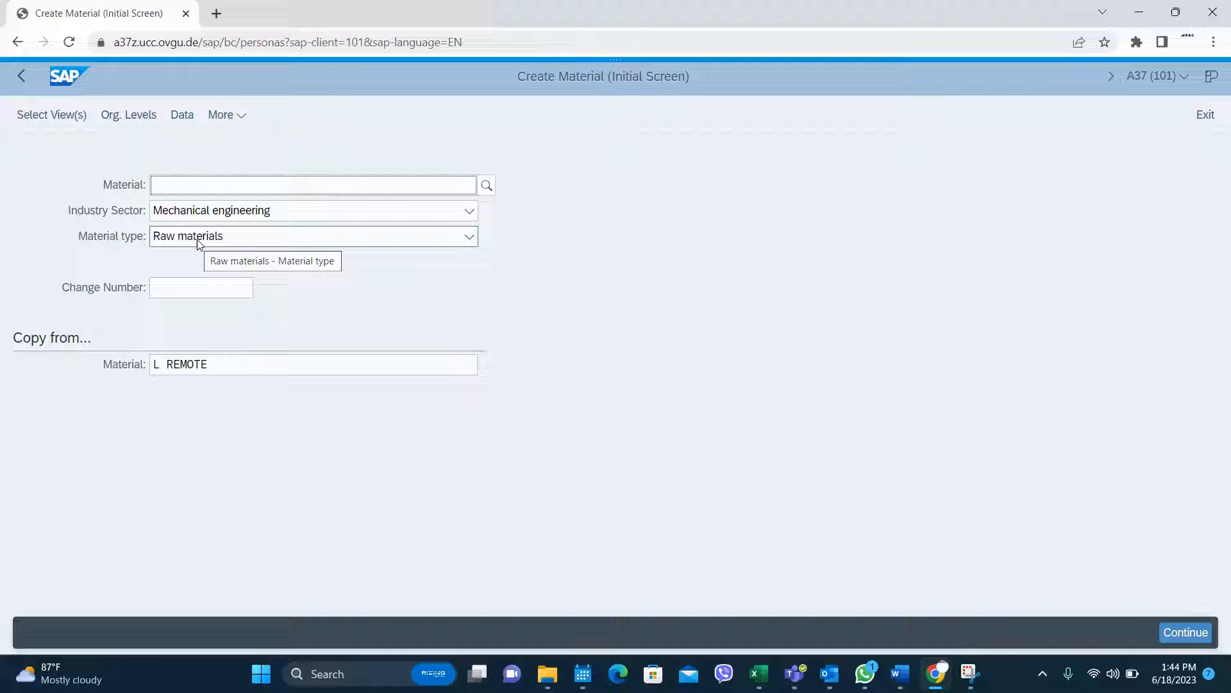
Step: Enter 'Raw material' as the material, keeping Mechanical engineering and copy-from L REMOTE
click(313, 185)
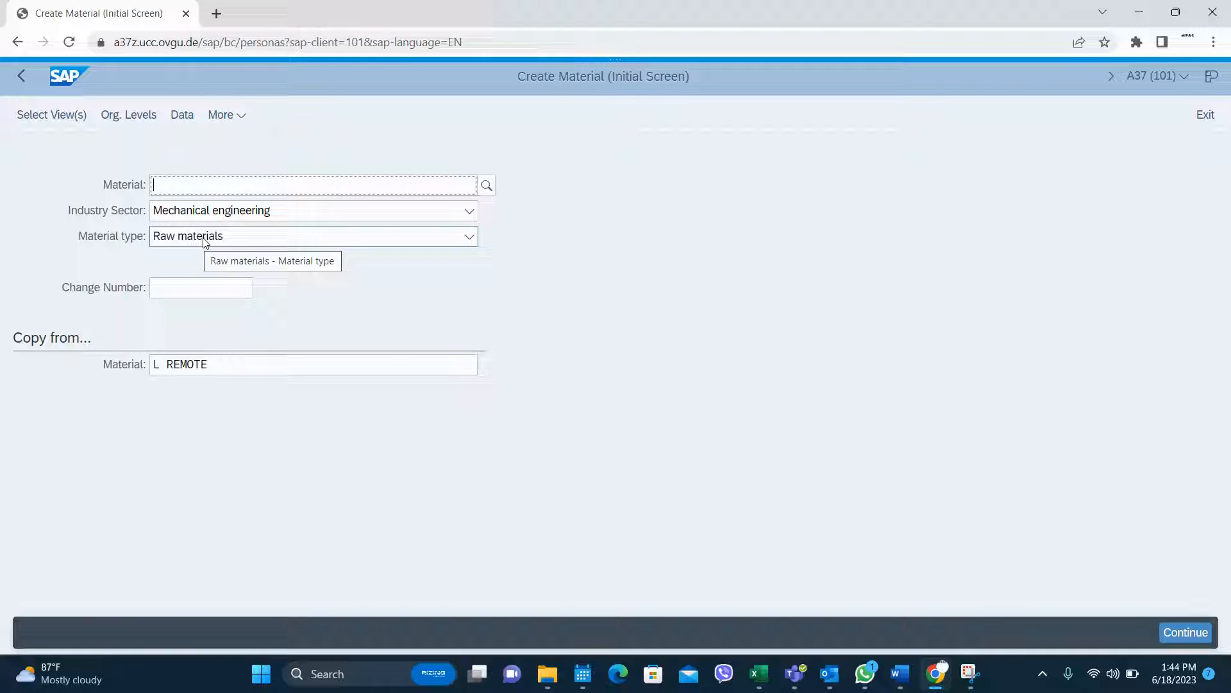
click(469, 210)
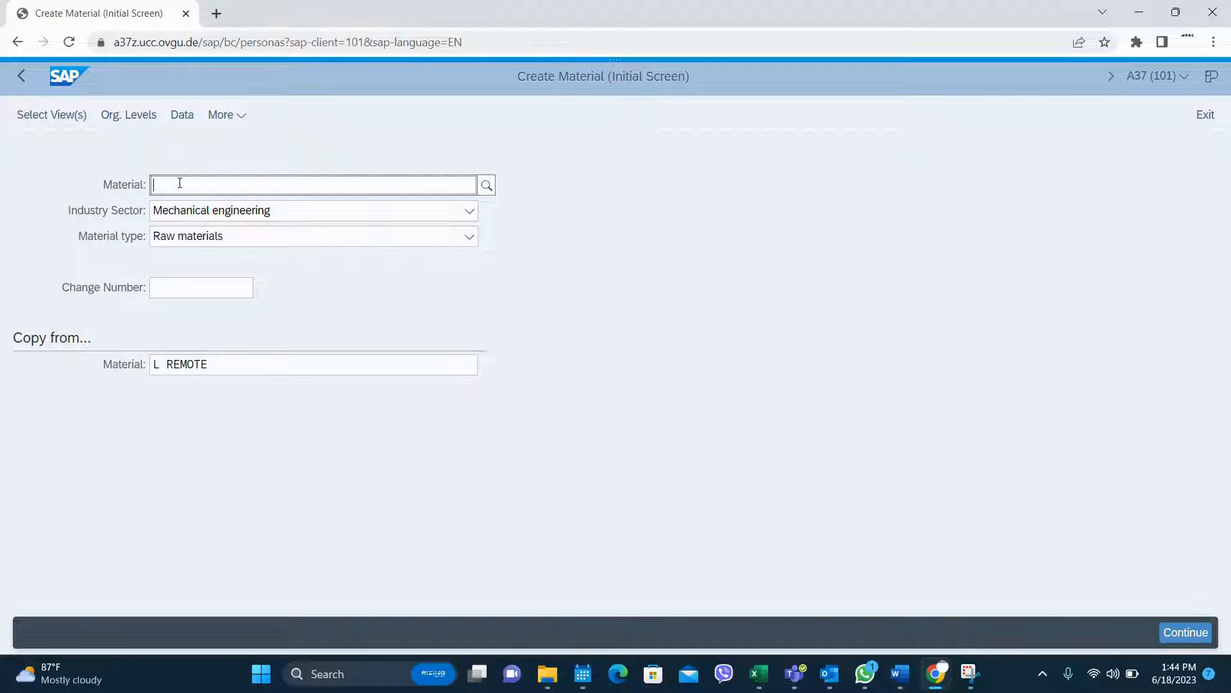
text(Raw mater)
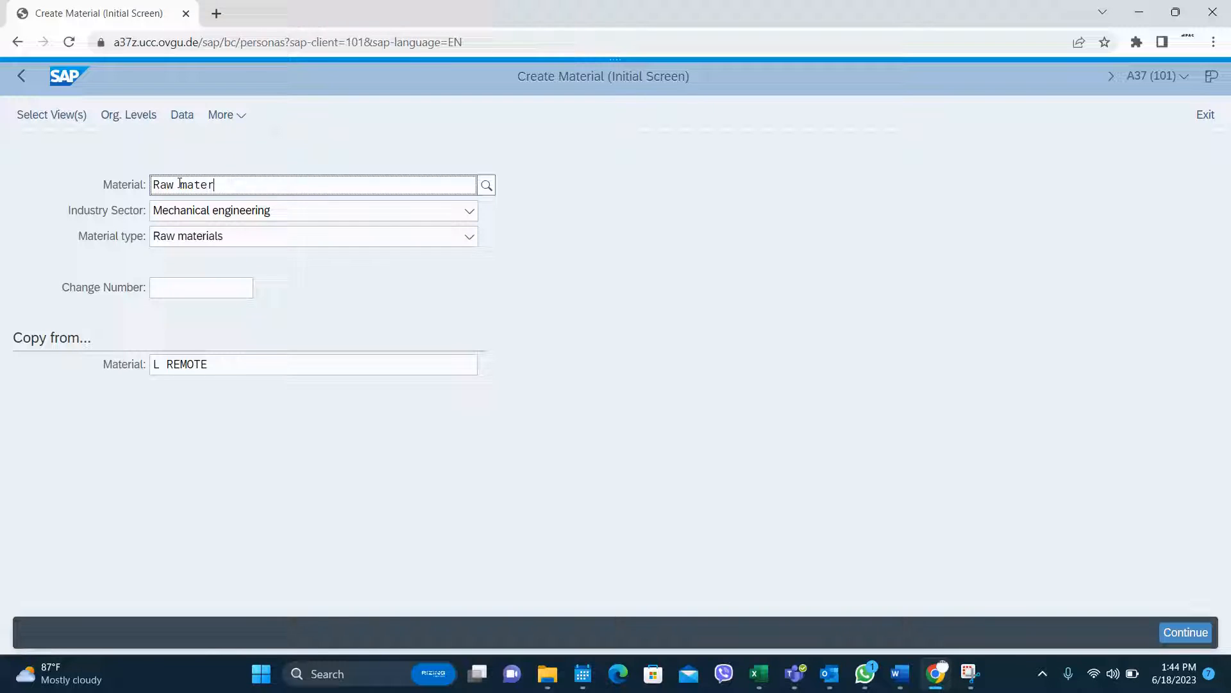
text(ial)
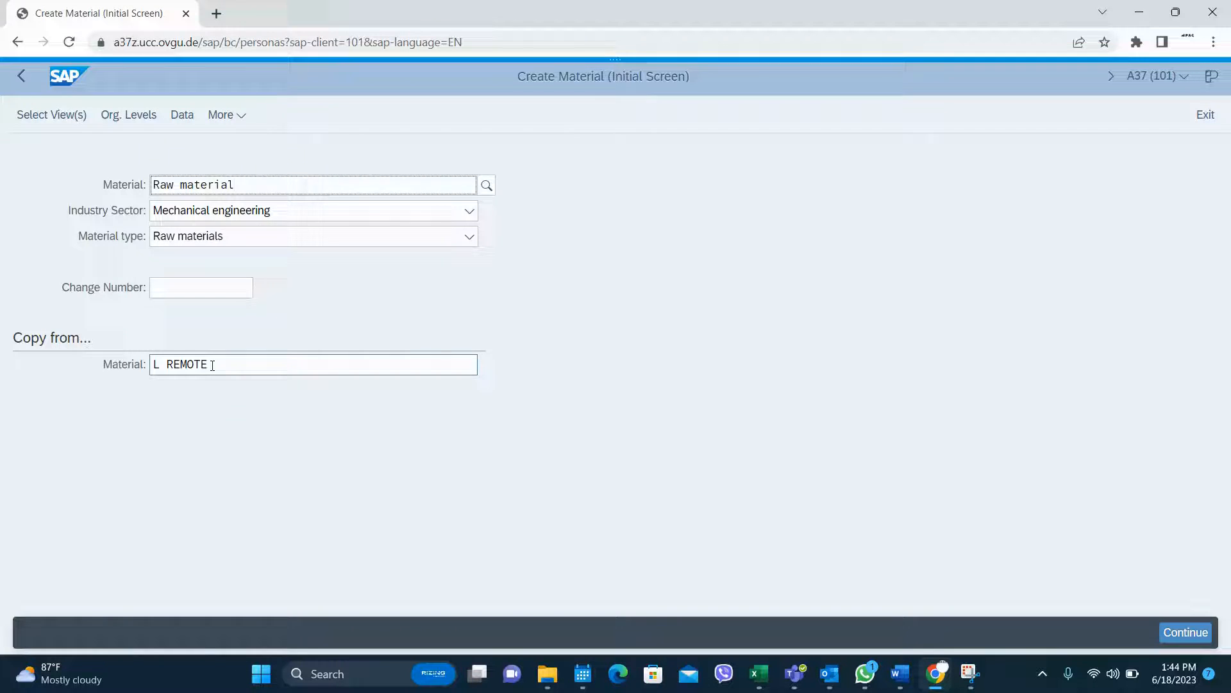
Step: Select the Basic Data 1/2 and MRP 1–4 views
click(51, 115)
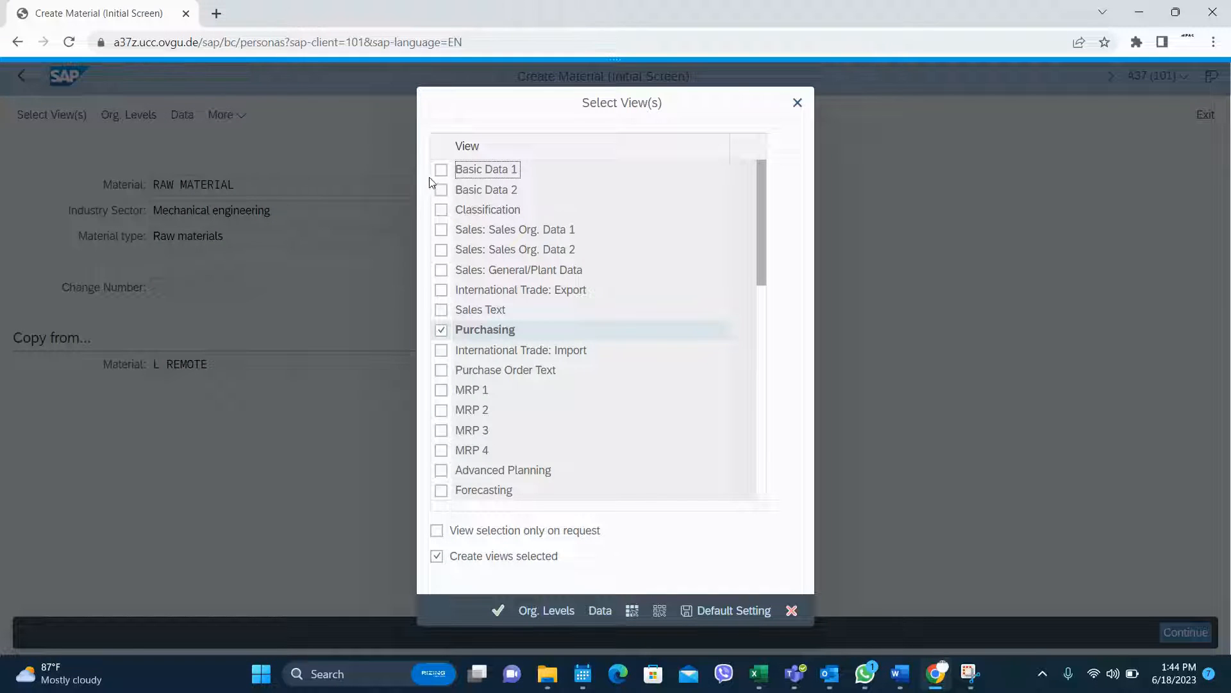
click(441, 169)
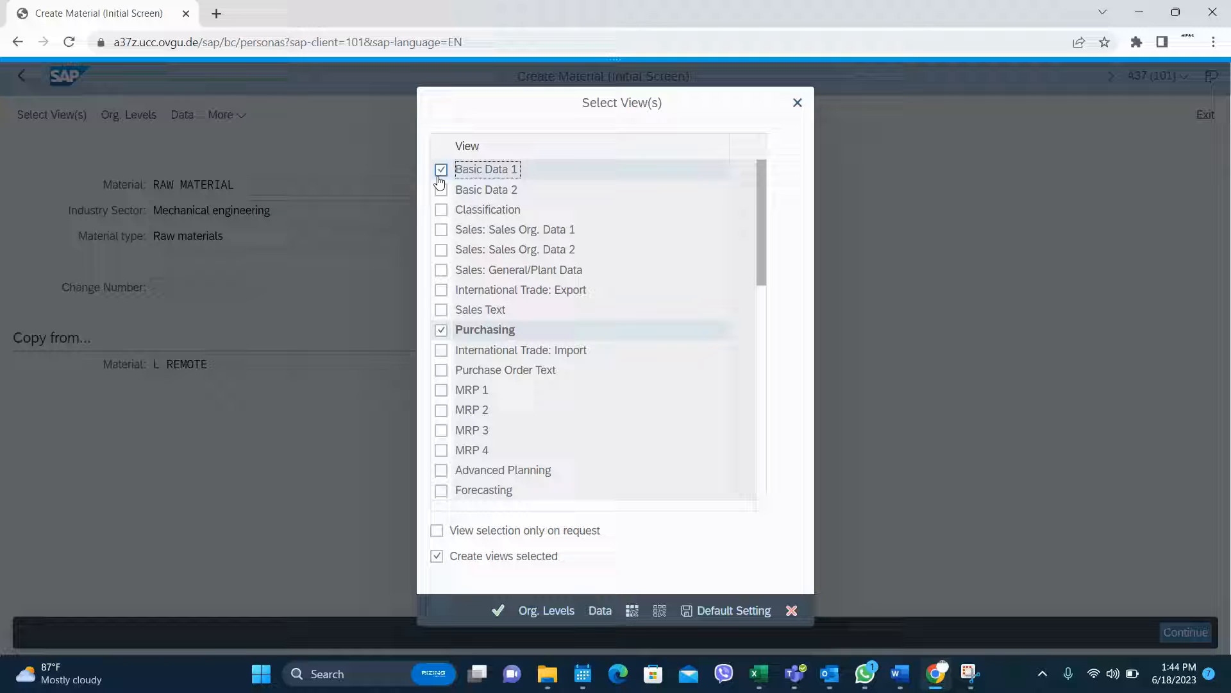
click(440, 190)
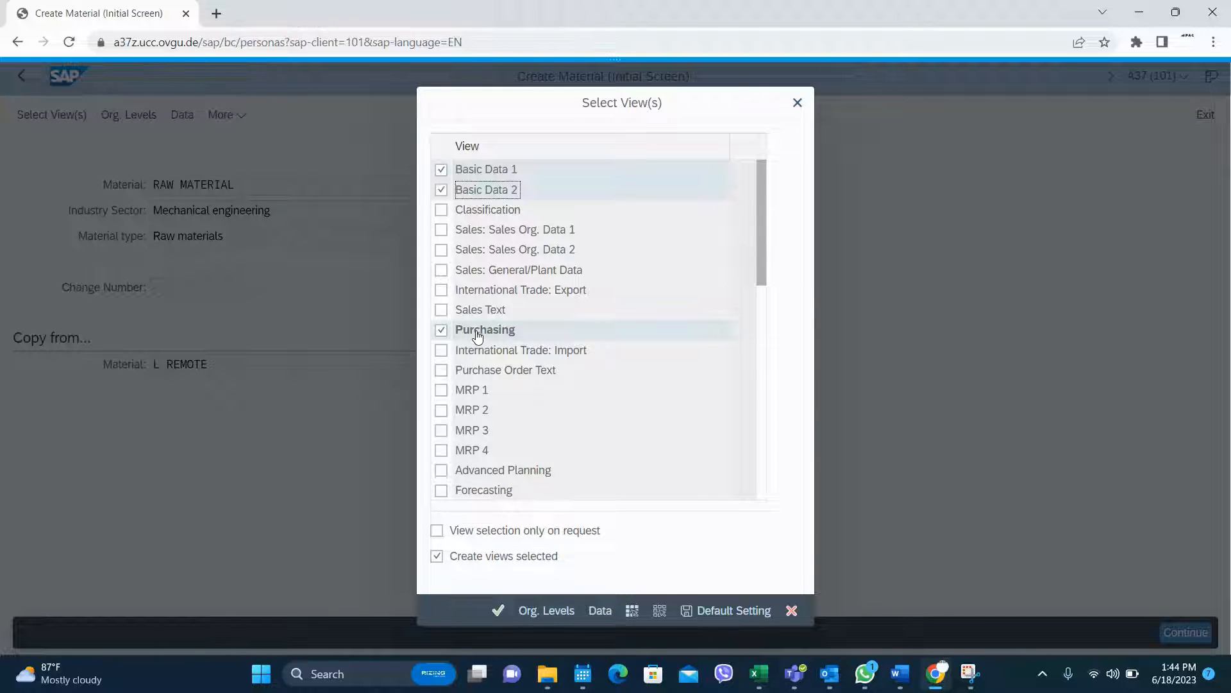
click(441, 389)
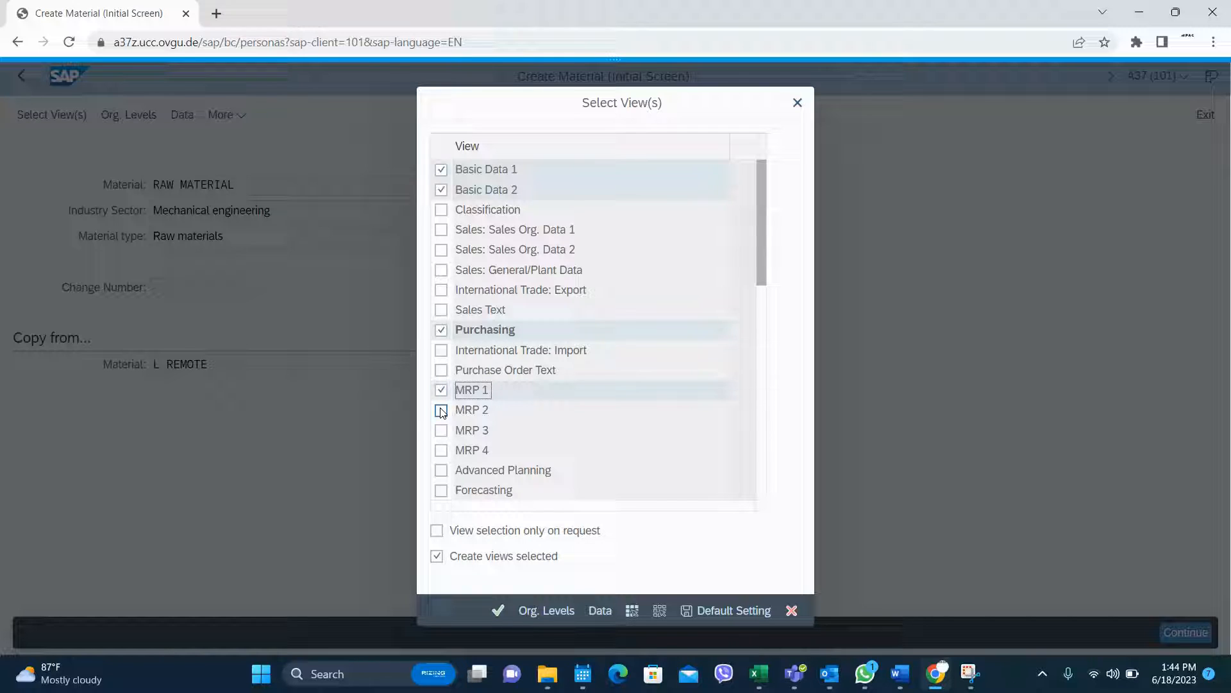
click(441, 409)
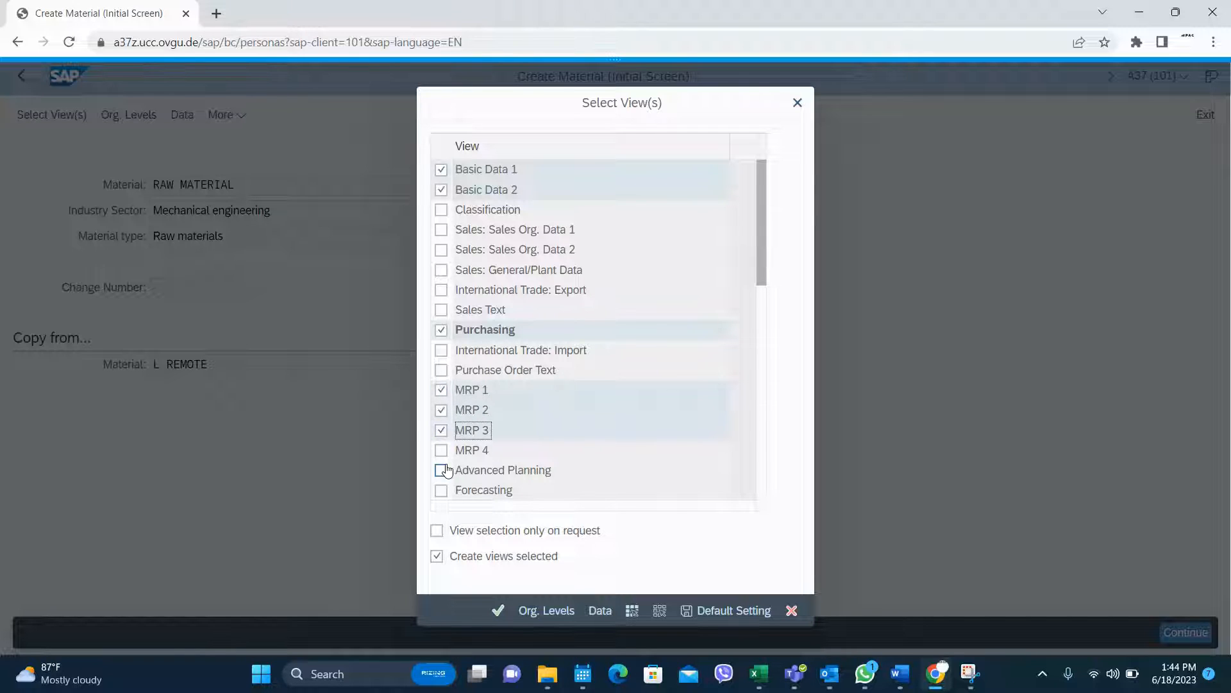
click(441, 449)
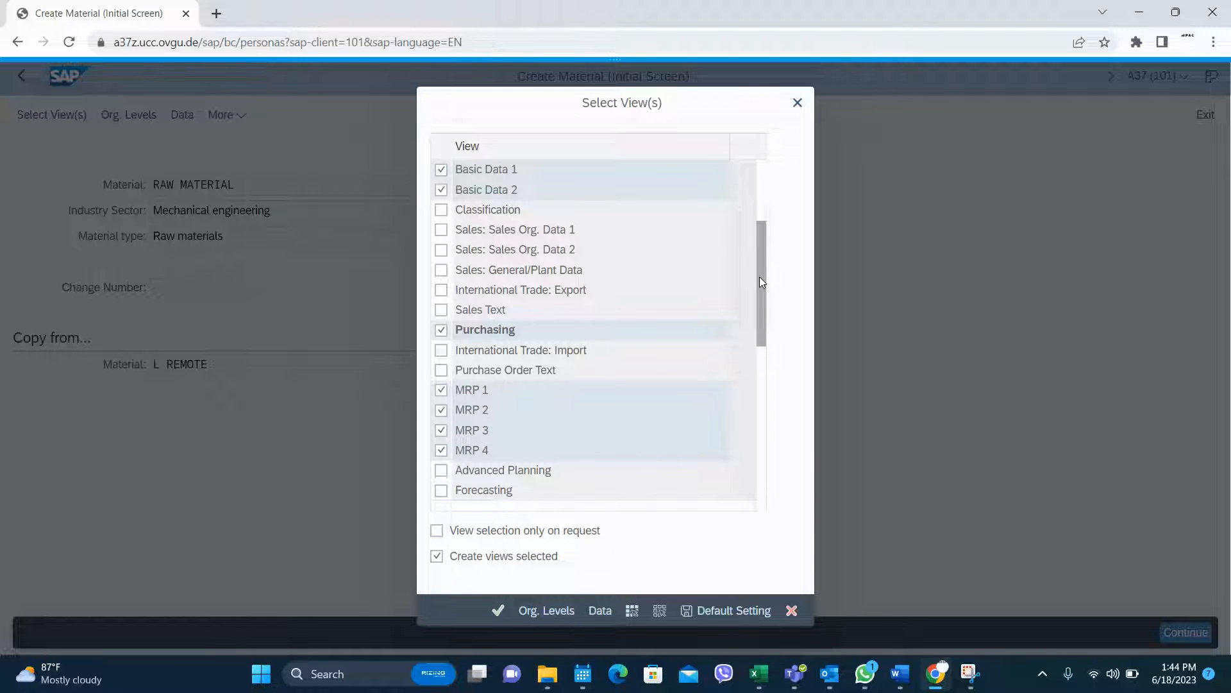
Step: Add the Accounting 1/2 and Costing 1/2 views and proceed to organisational levels
scroll(down, 3)
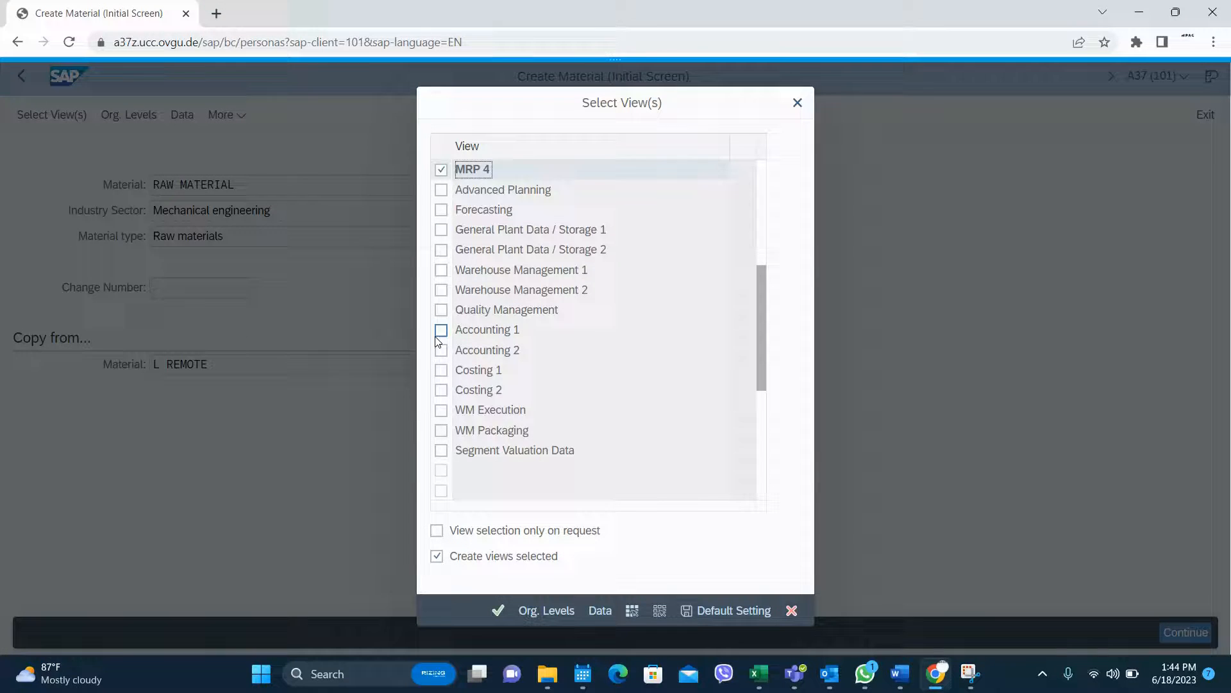
click(441, 329)
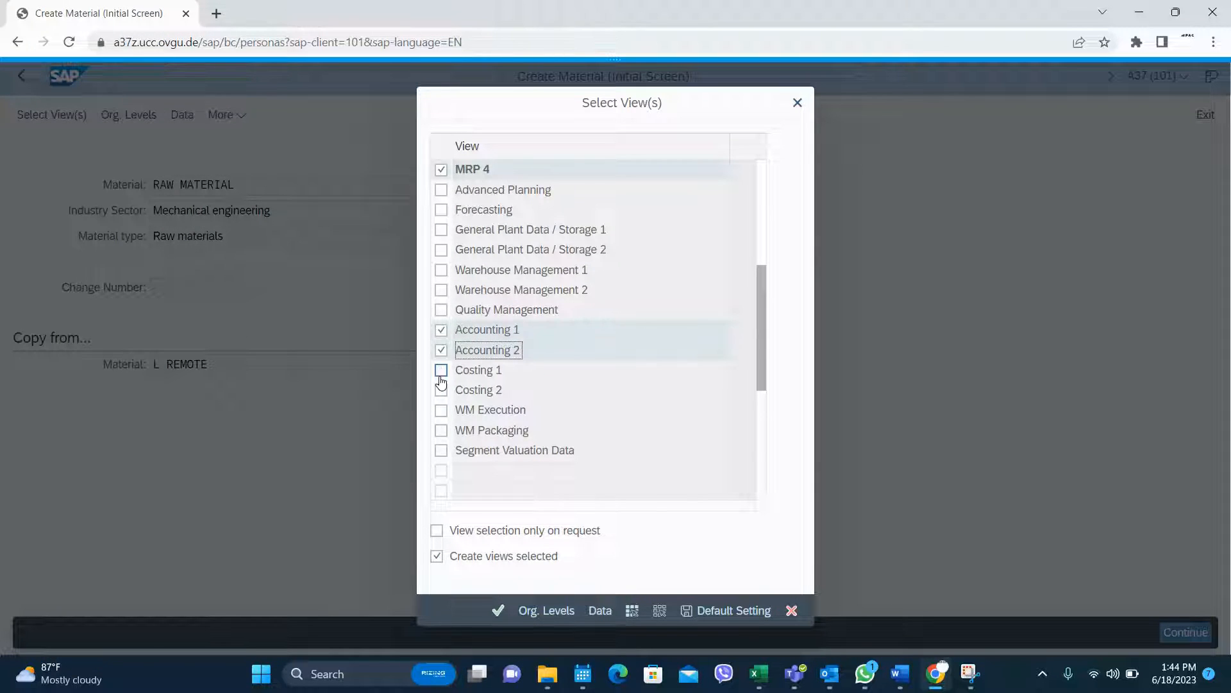
click(441, 369)
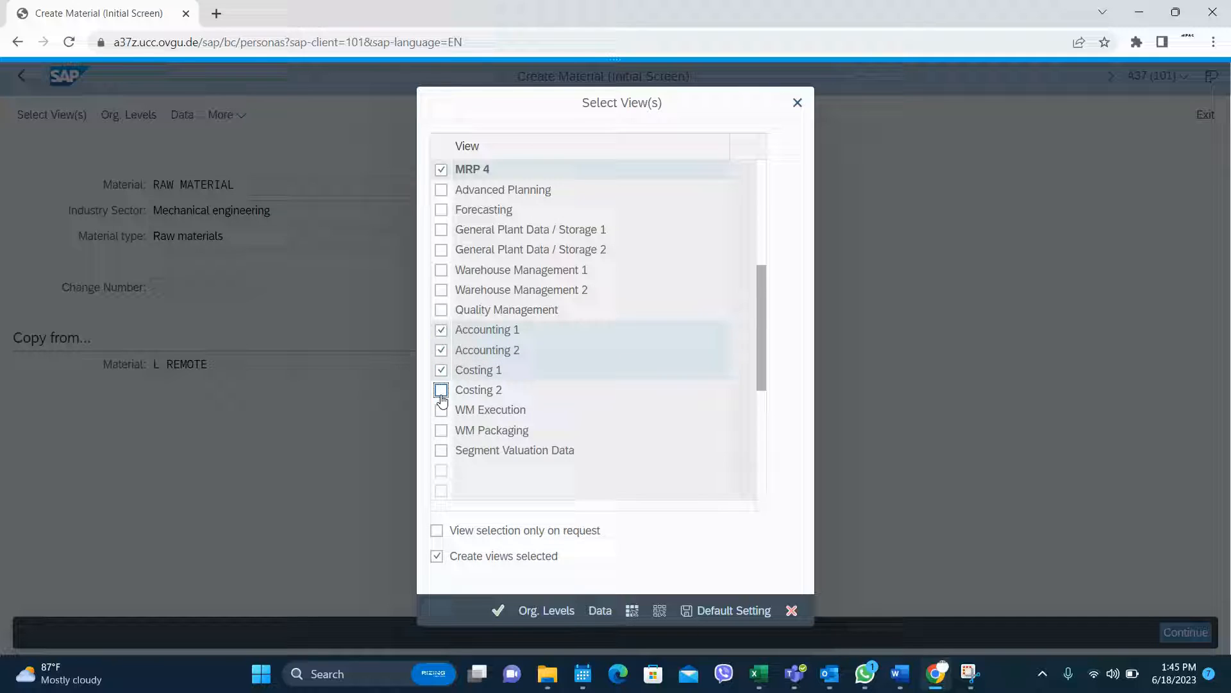
click(441, 389)
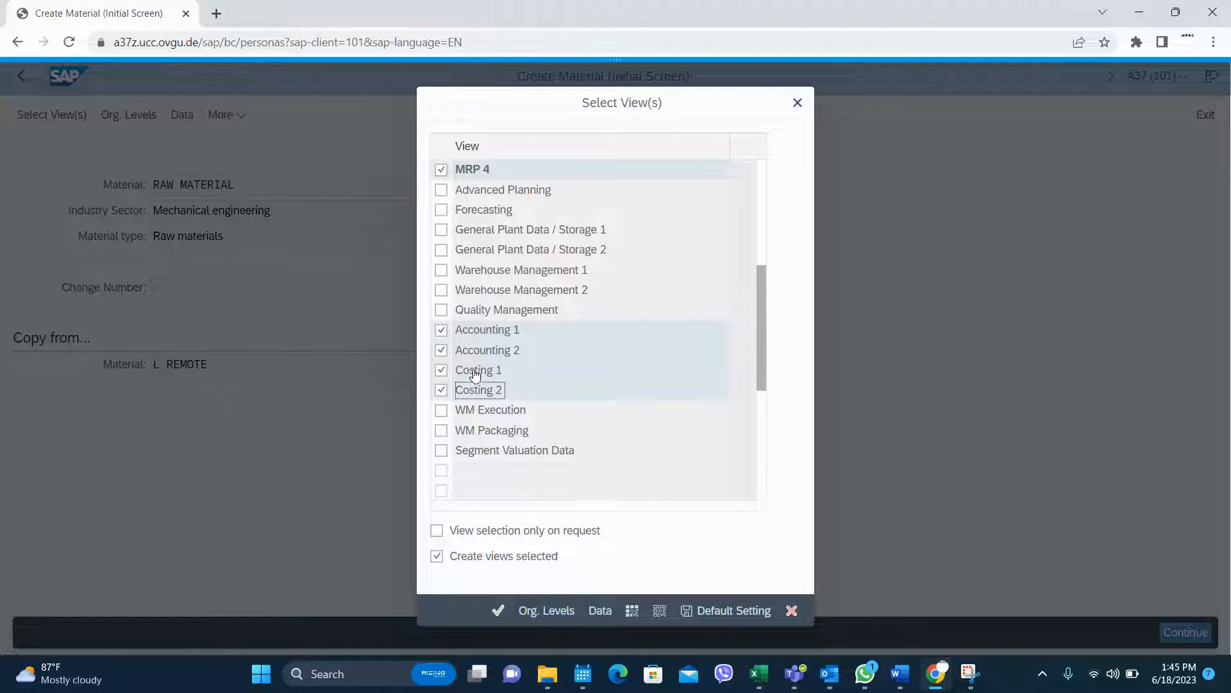
mouse_move(723, 354)
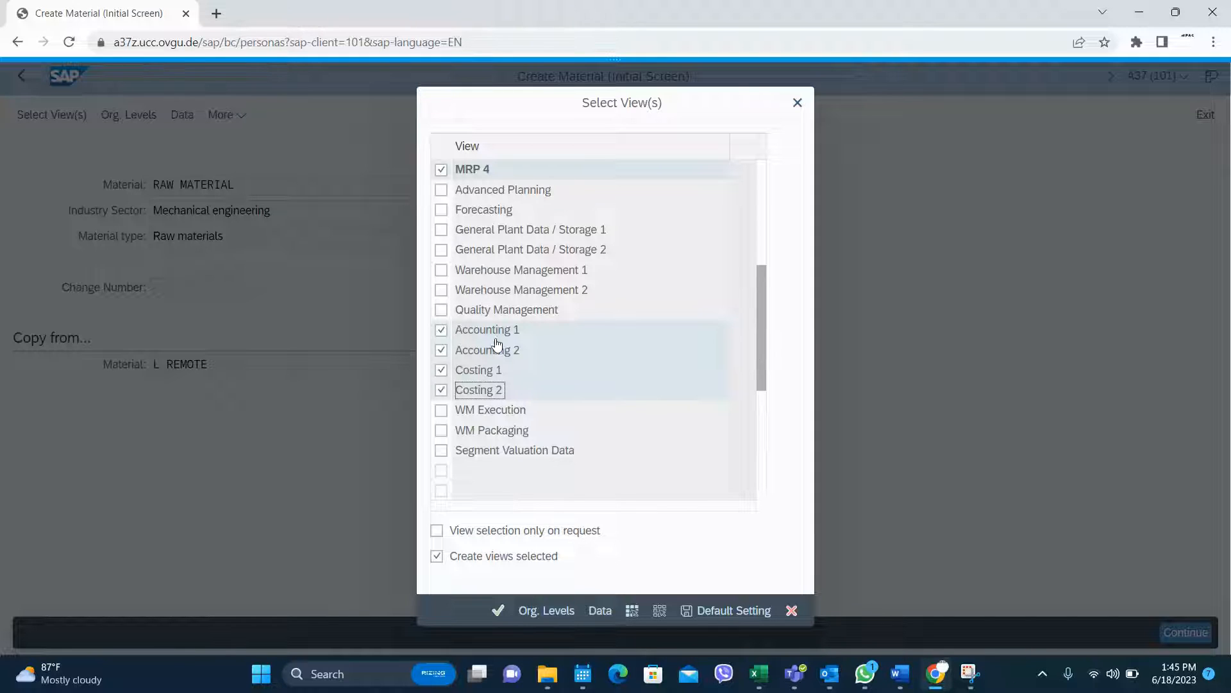
mouse_move(524, 326)
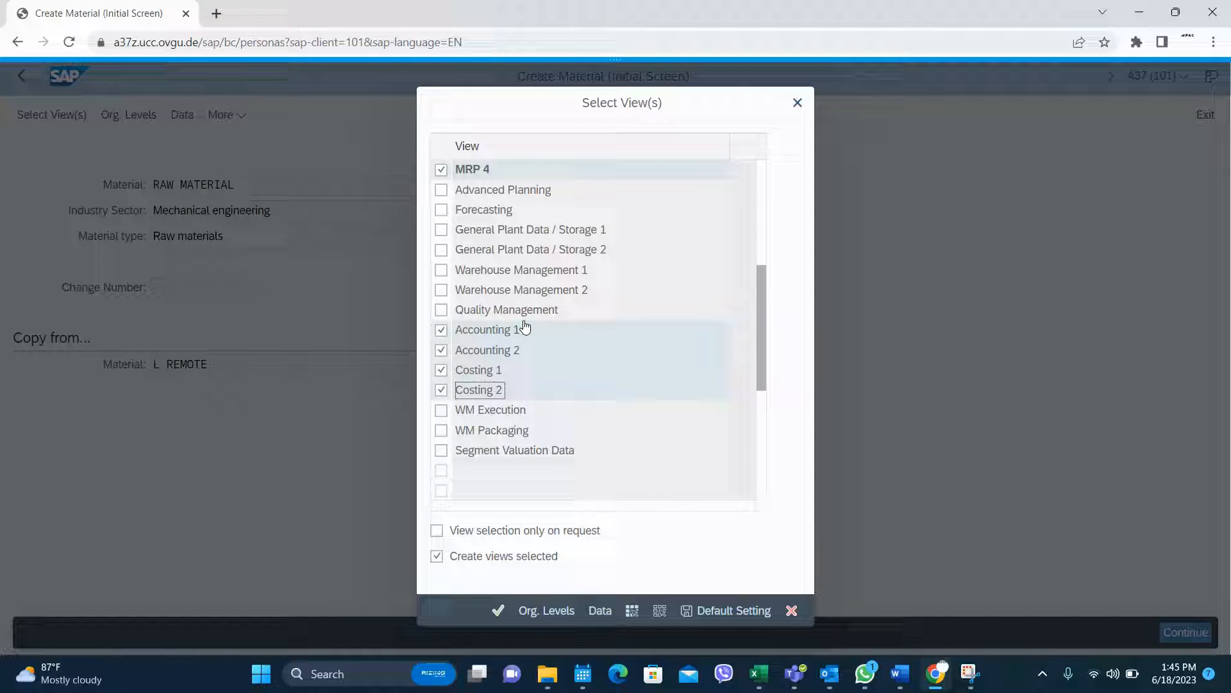
mouse_move(650, 504)
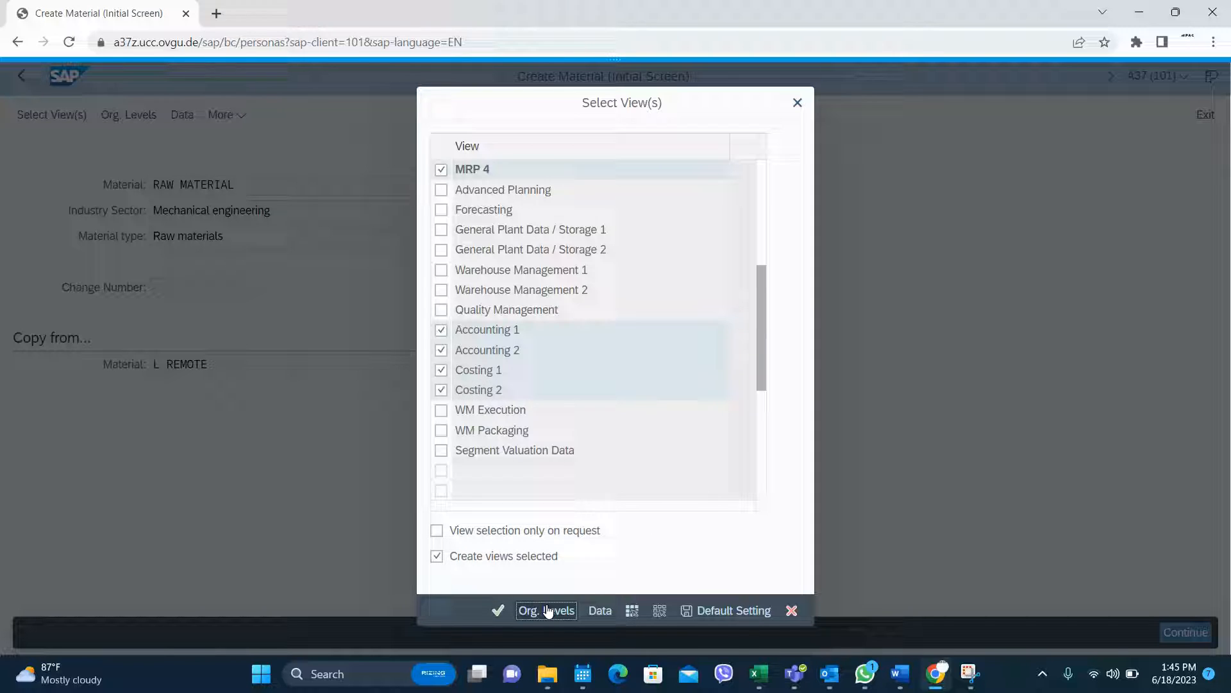
click(546, 609)
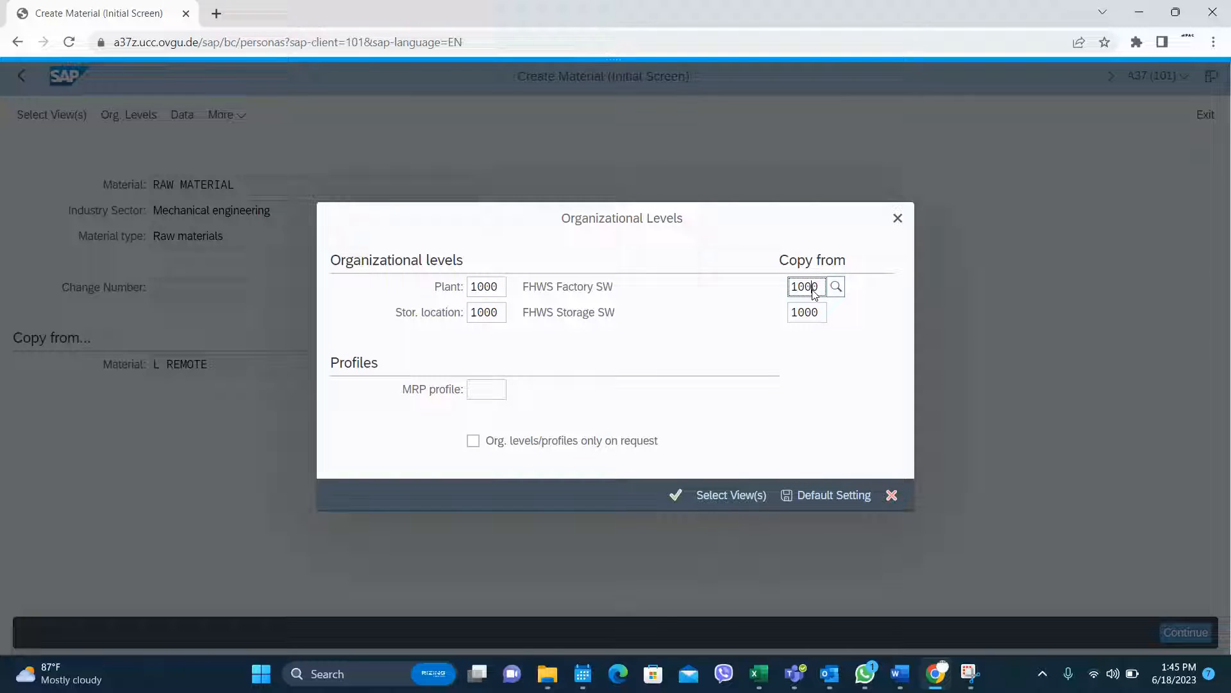
click(806, 311)
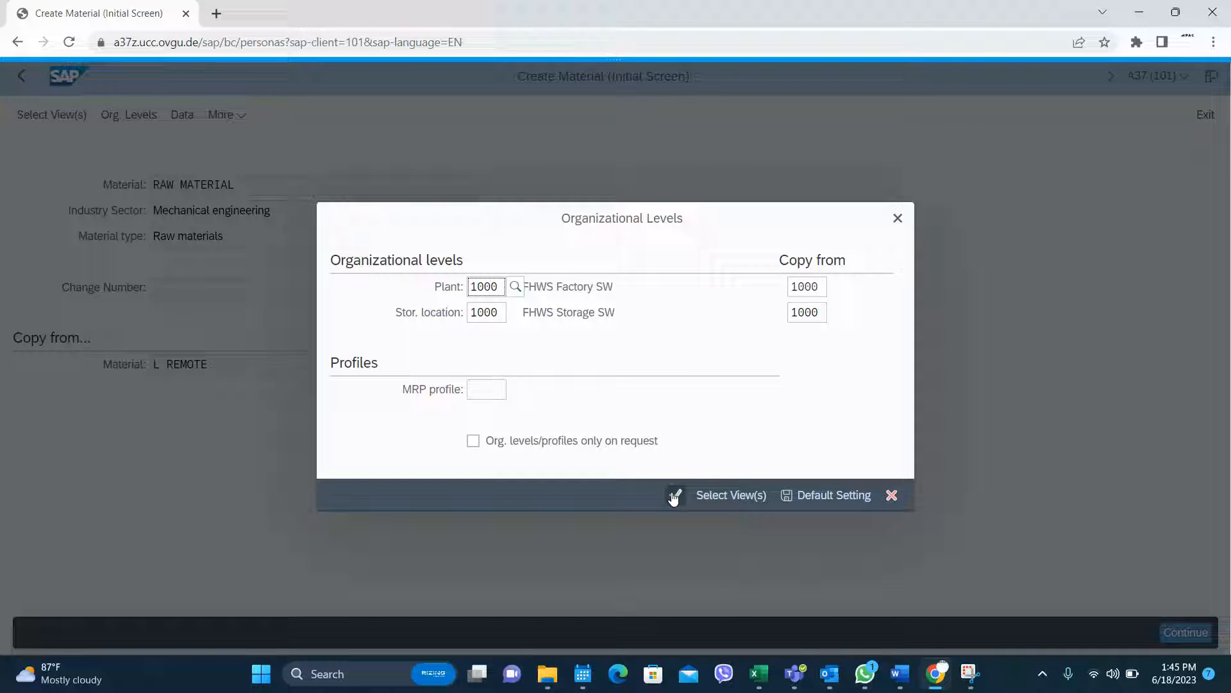
Step: Accept plant and storage location 1000 and set the description to 'Test Raw Material'
click(675, 494)
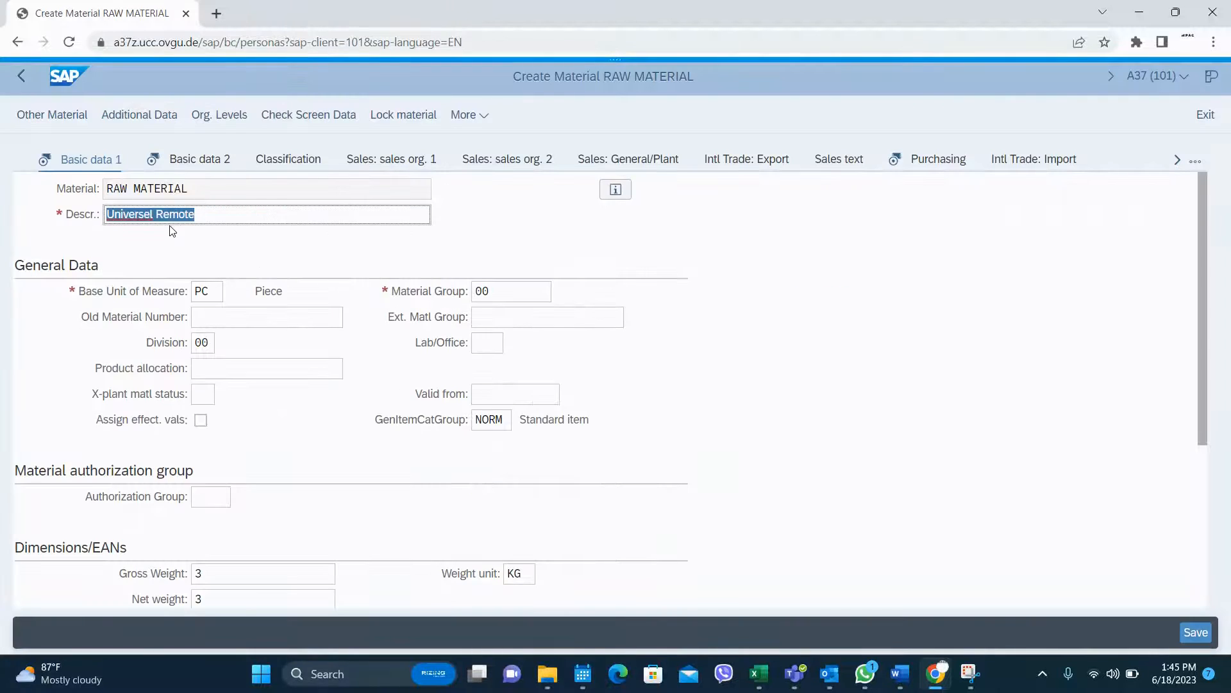
text(Test Raw Material)
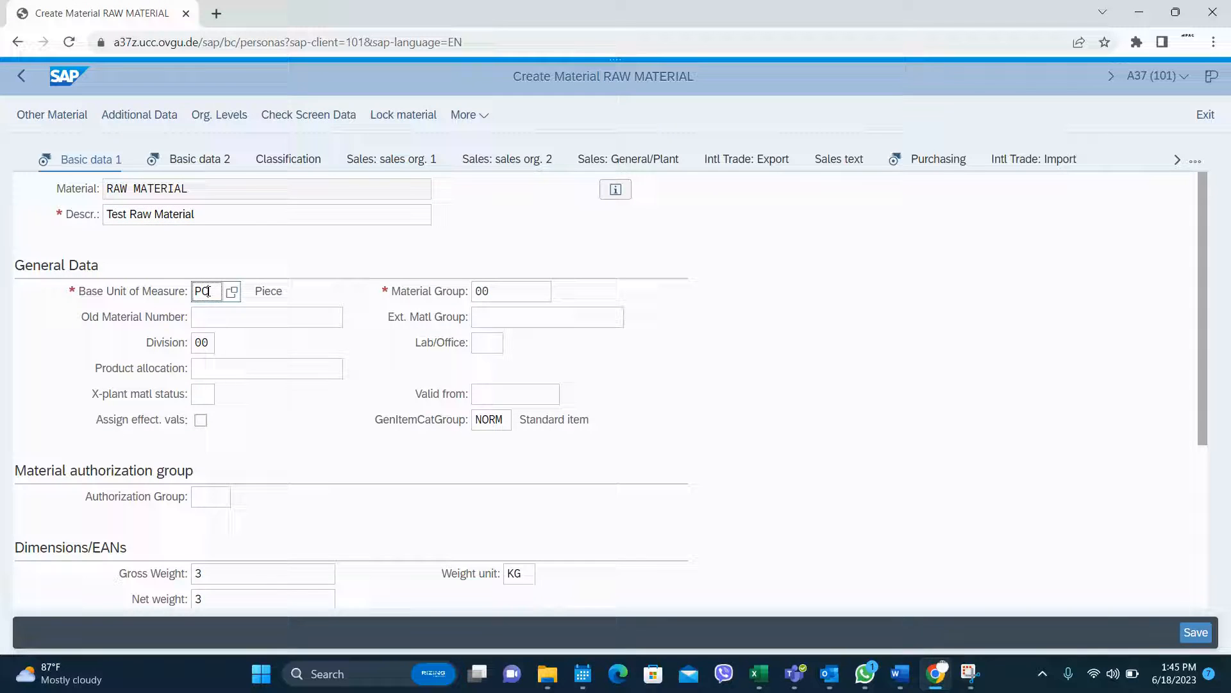
scroll(down, 3)
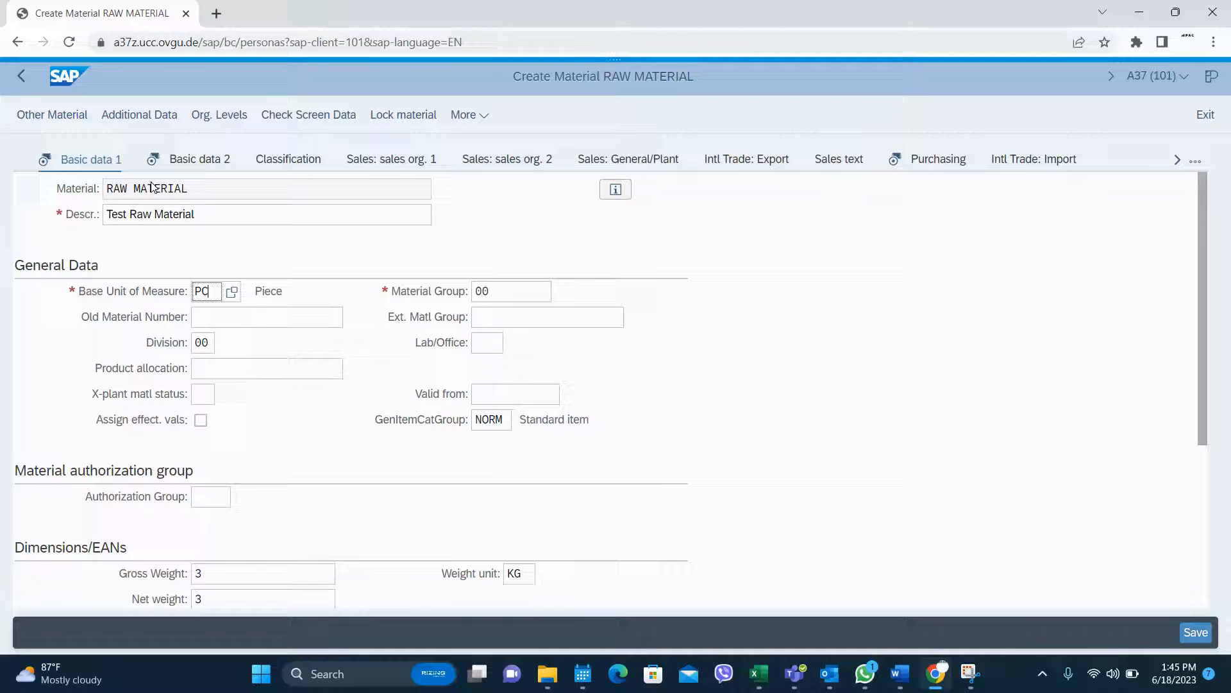
Step: Review Basic data 2 and advance to the Purchasing view for plant 1000
click(200, 158)
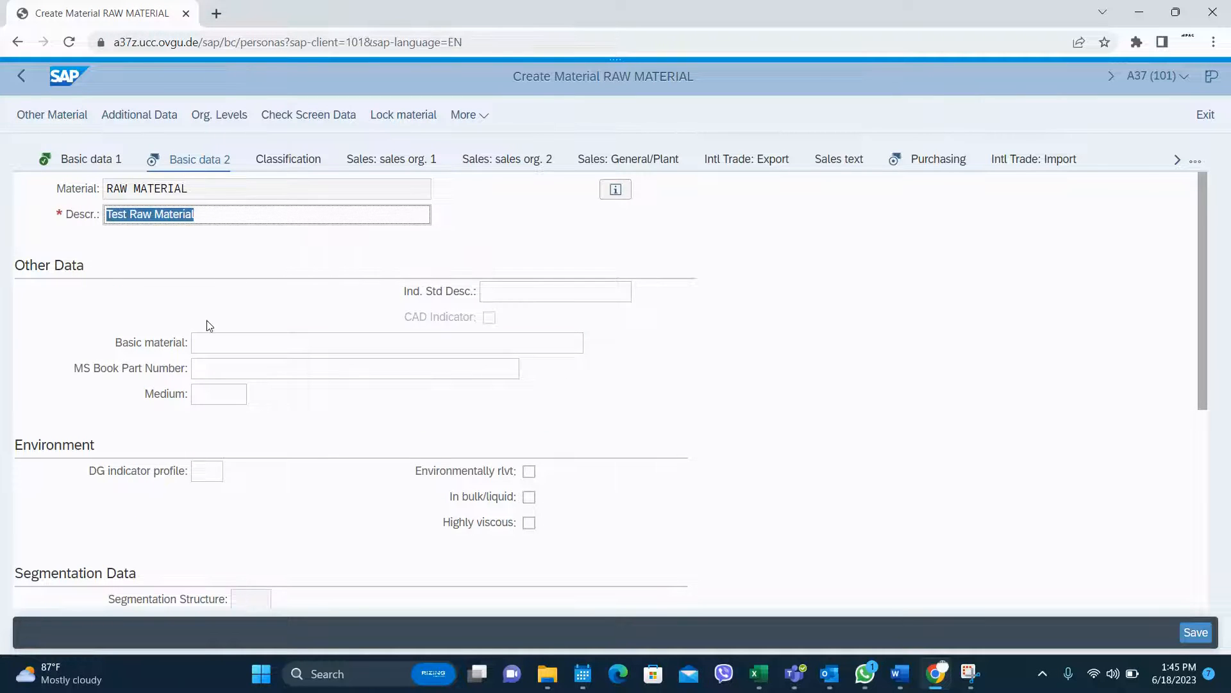
scroll(down, 3)
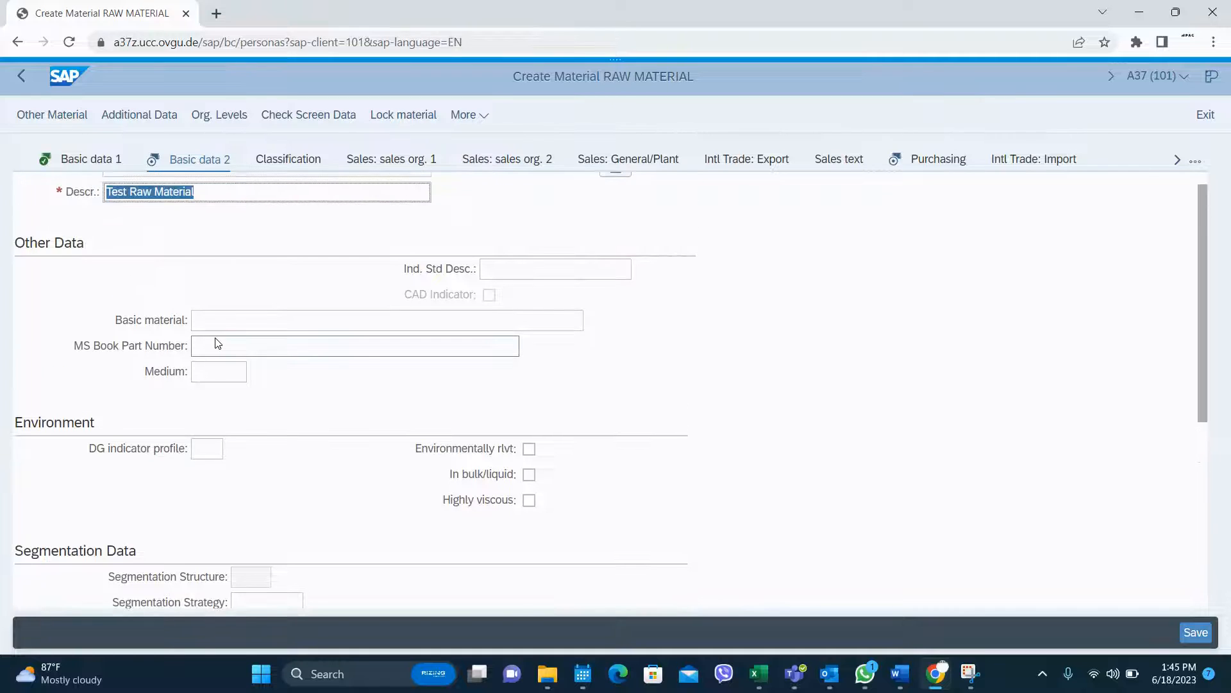
scroll(down, 3)
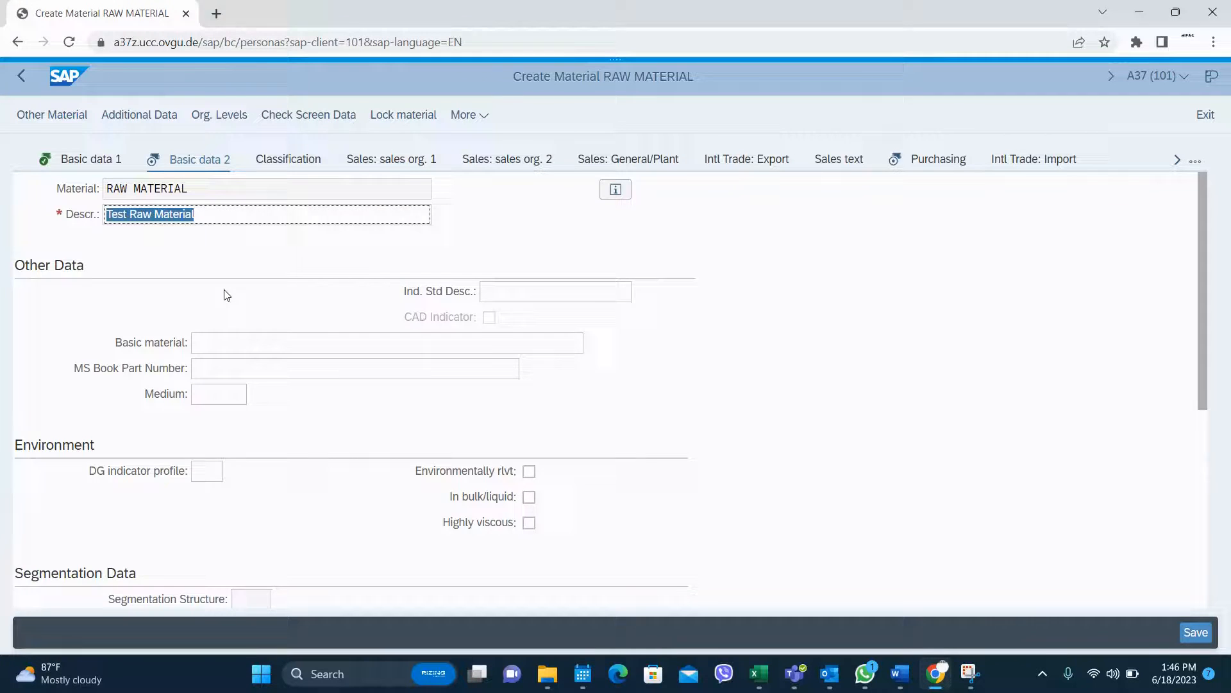
click(938, 158)
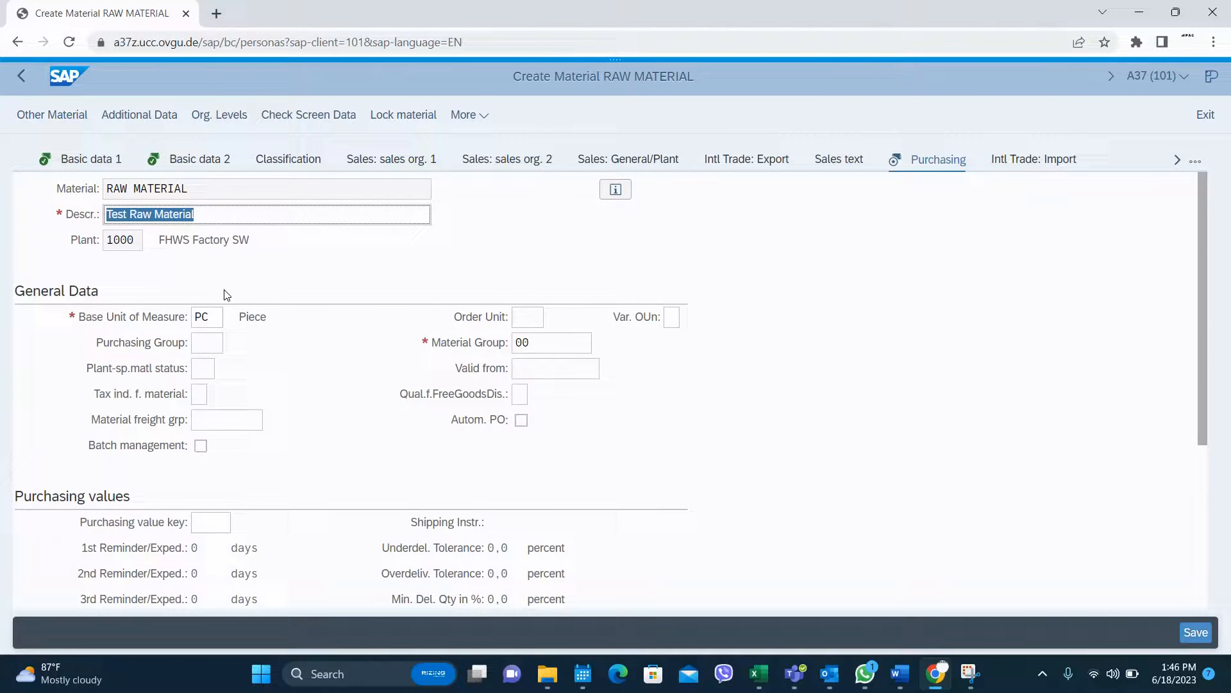
Step: Check the Purchasing Group field, leave purchasing defaults, and advance to MRP 1
click(206, 316)
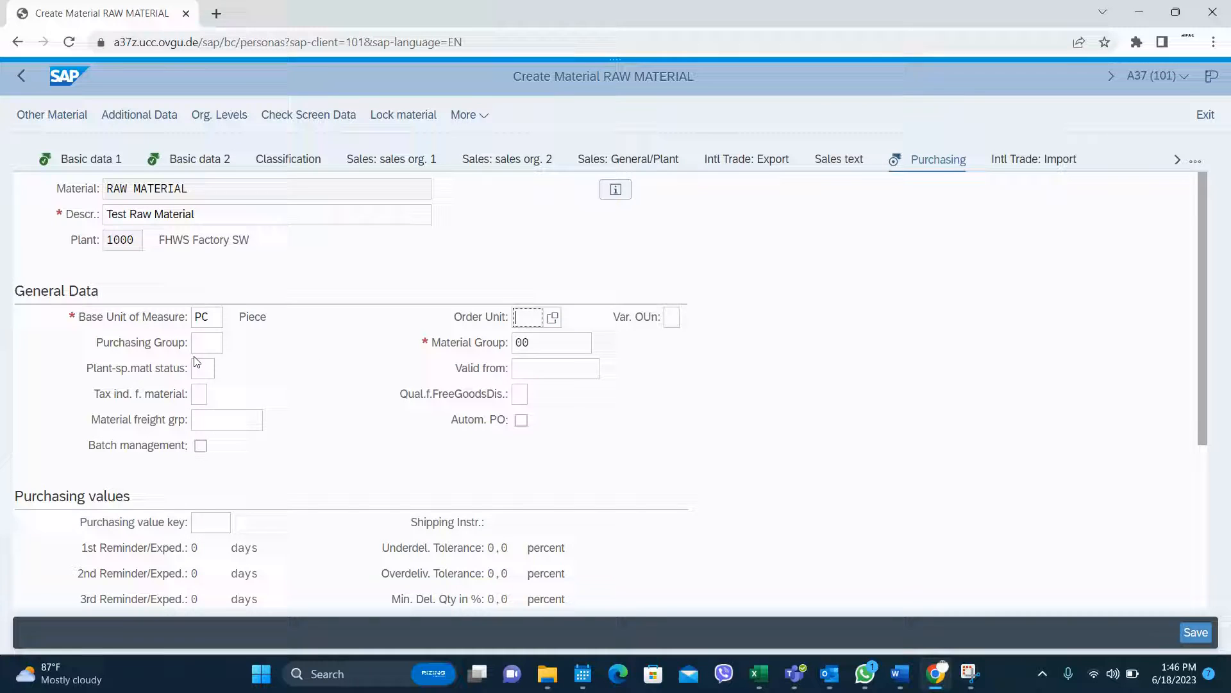
click(206, 342)
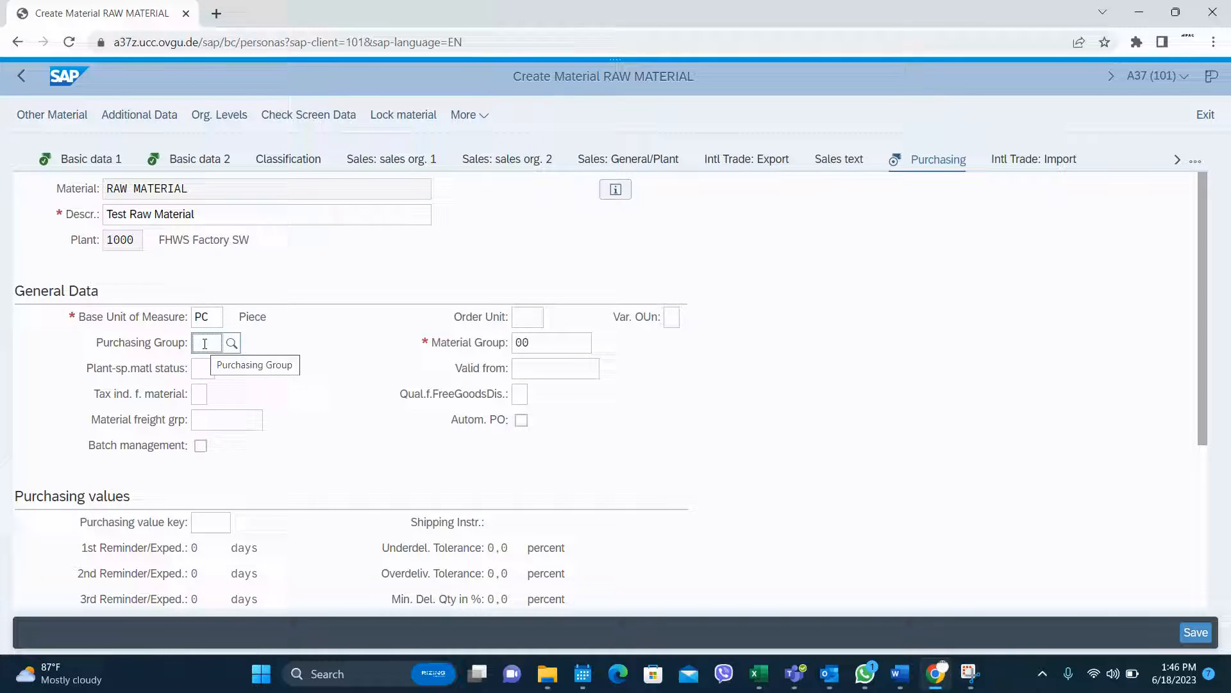
mouse_move(220, 369)
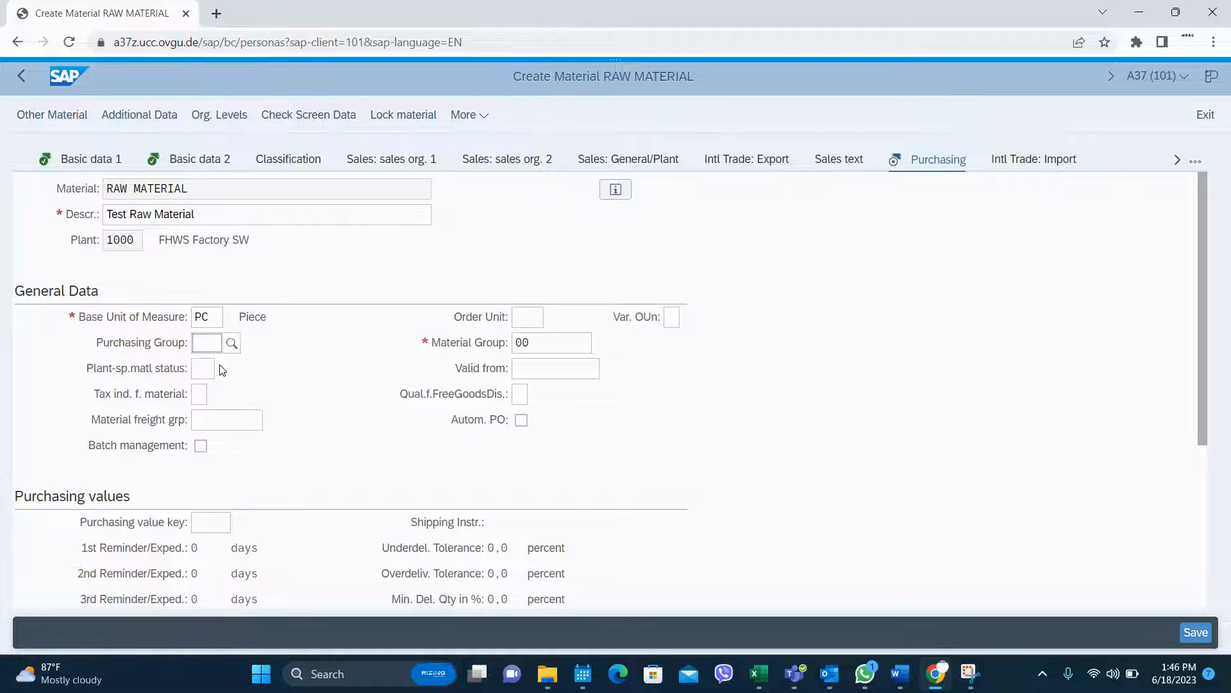
scroll(down, 3)
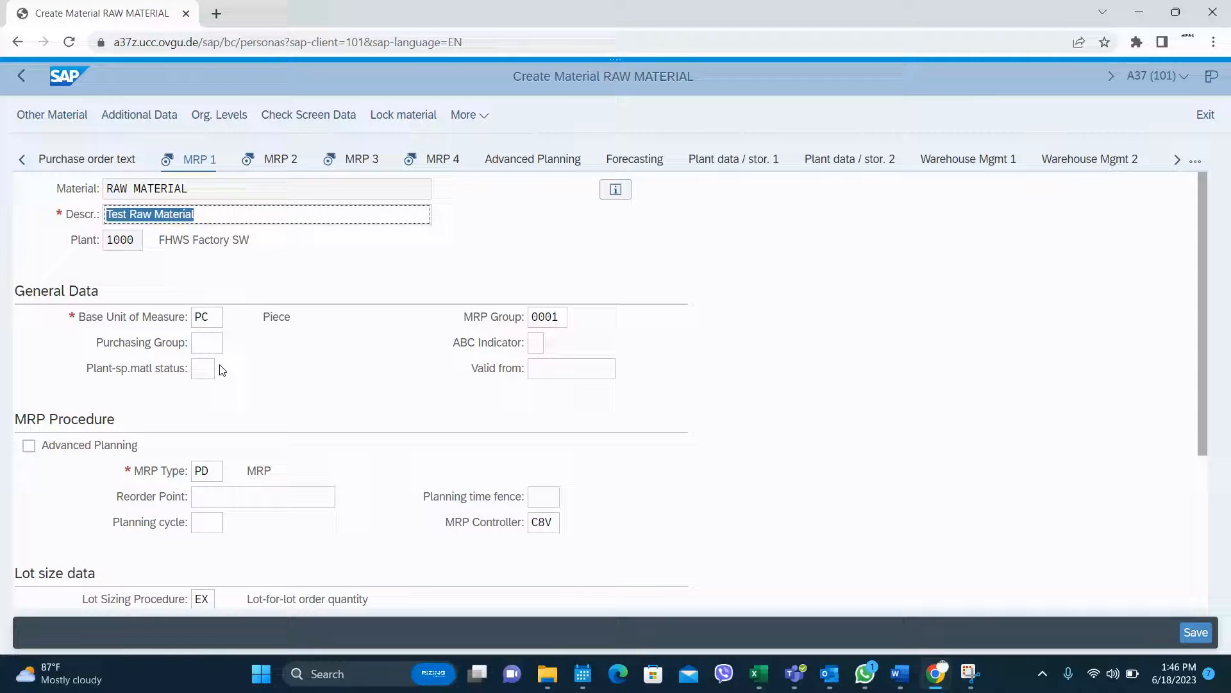
Step: Review MRP type PD and base unit PC on MRP 1, then advance to MRP 2
scroll(down, 3)
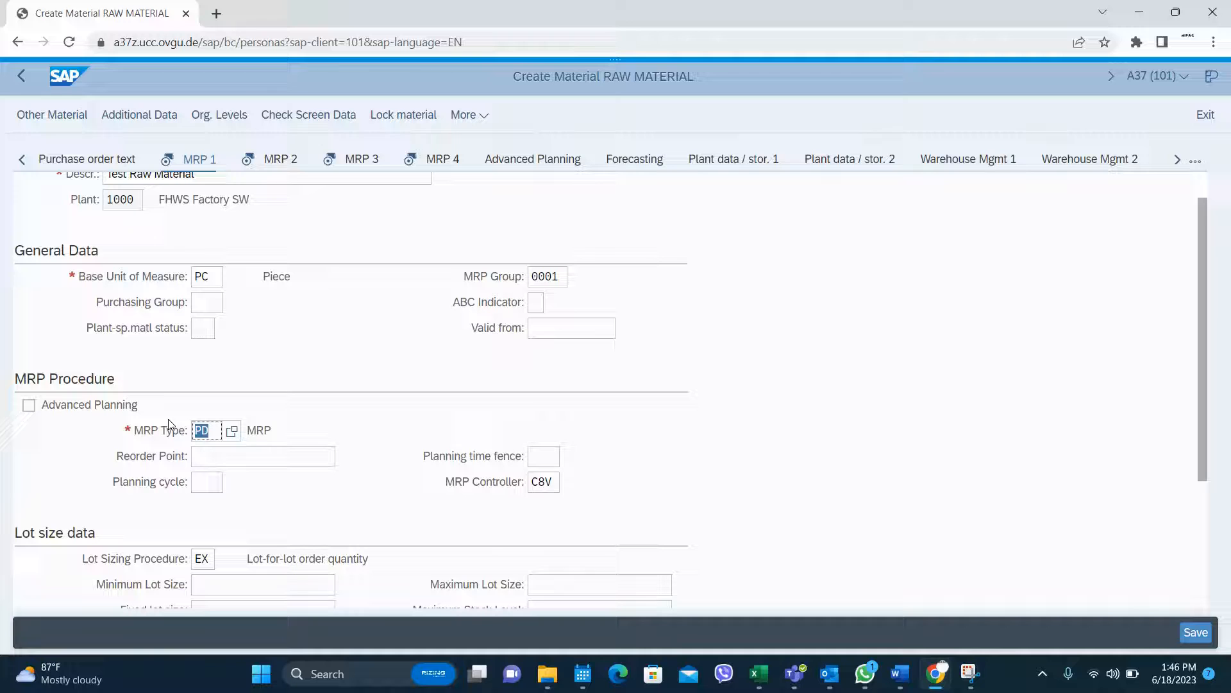
click(206, 276)
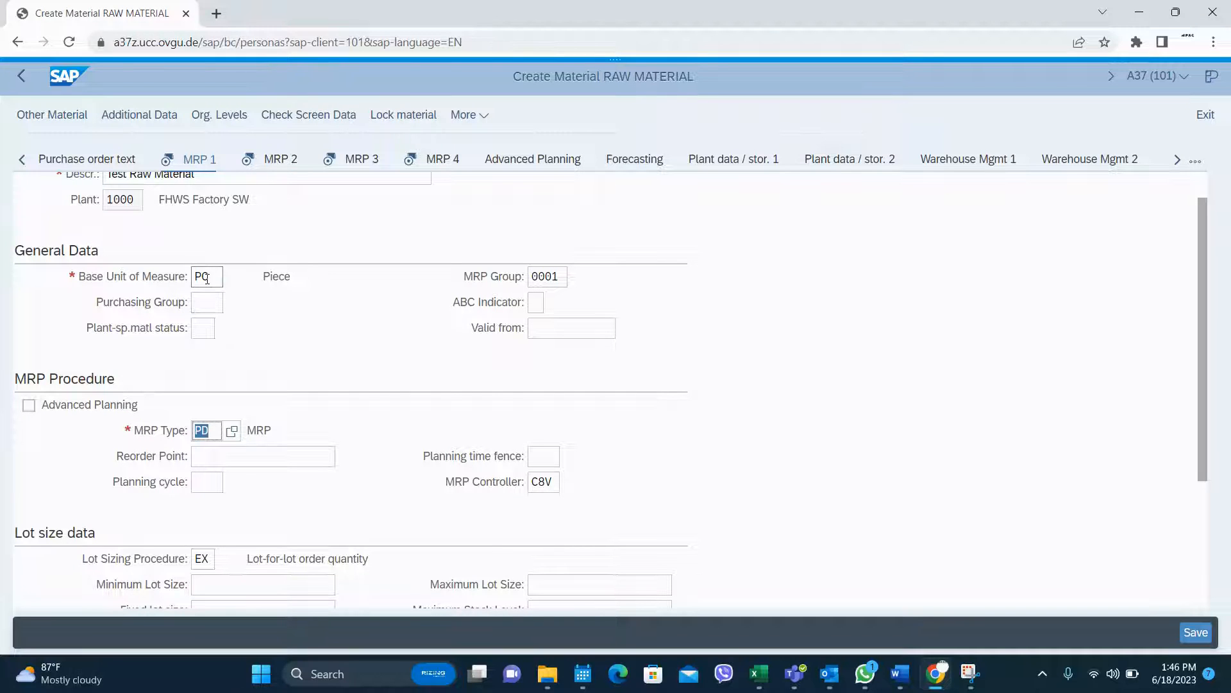
click(206, 276)
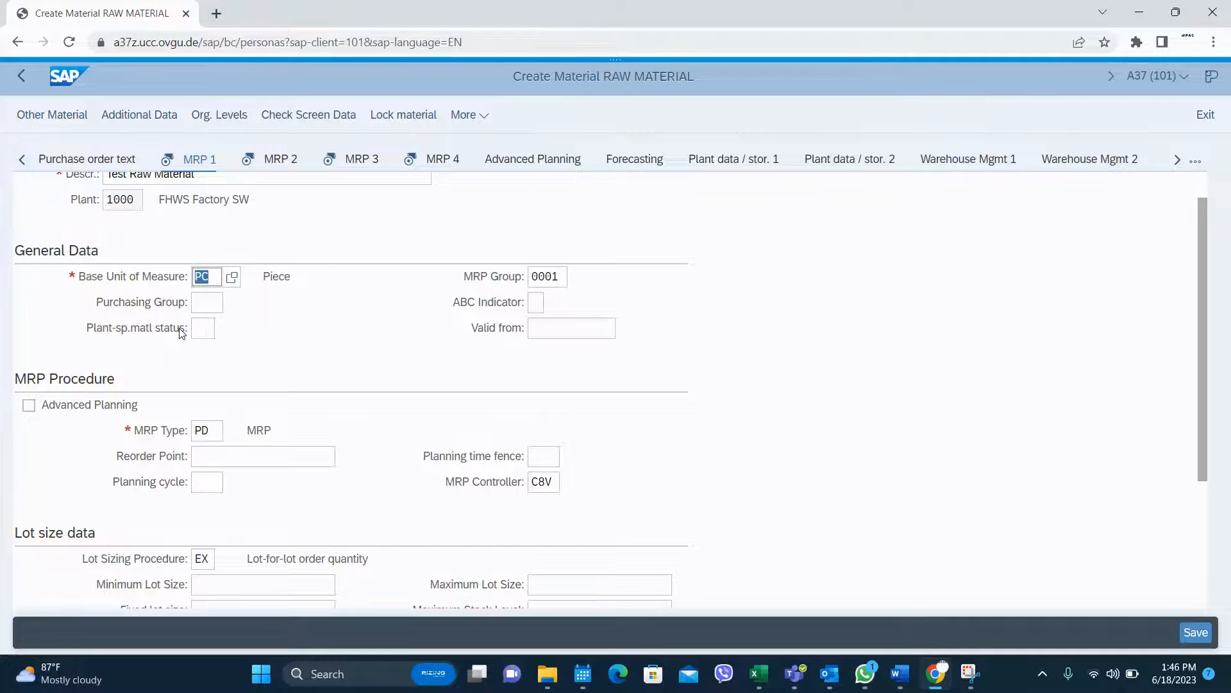
click(280, 158)
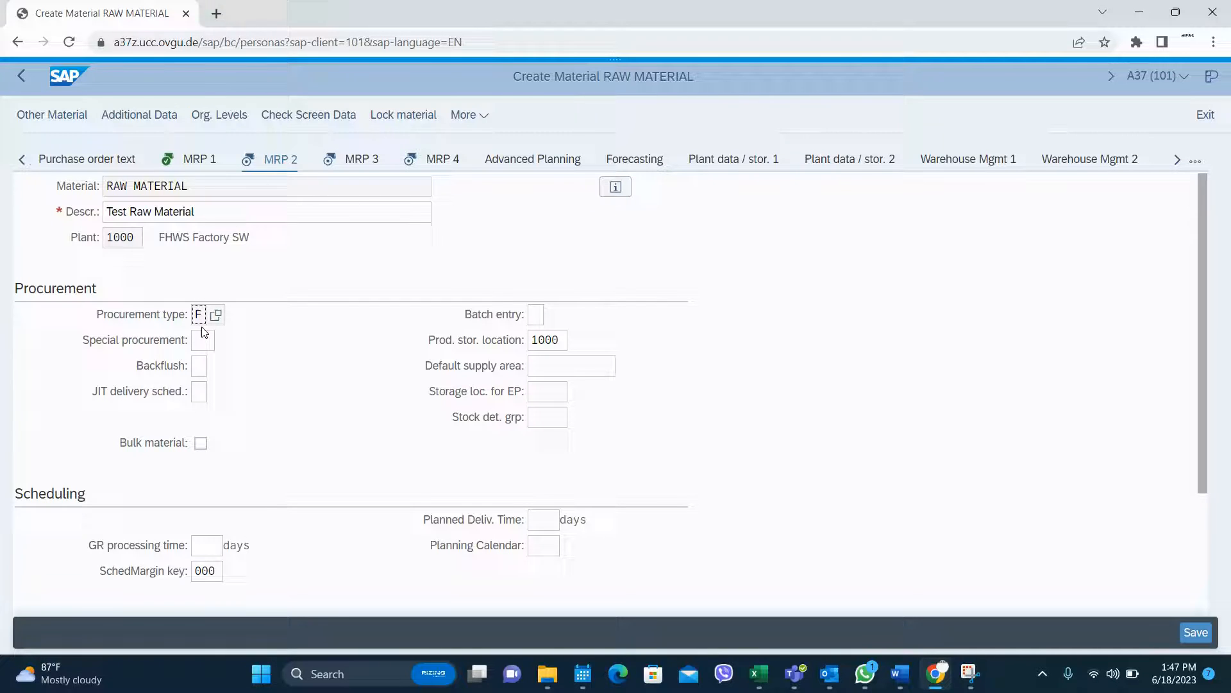
Step: Set Backflush to 1 on MRP 2, then pass MRP 3 and 4 to Accounting 1
click(570, 365)
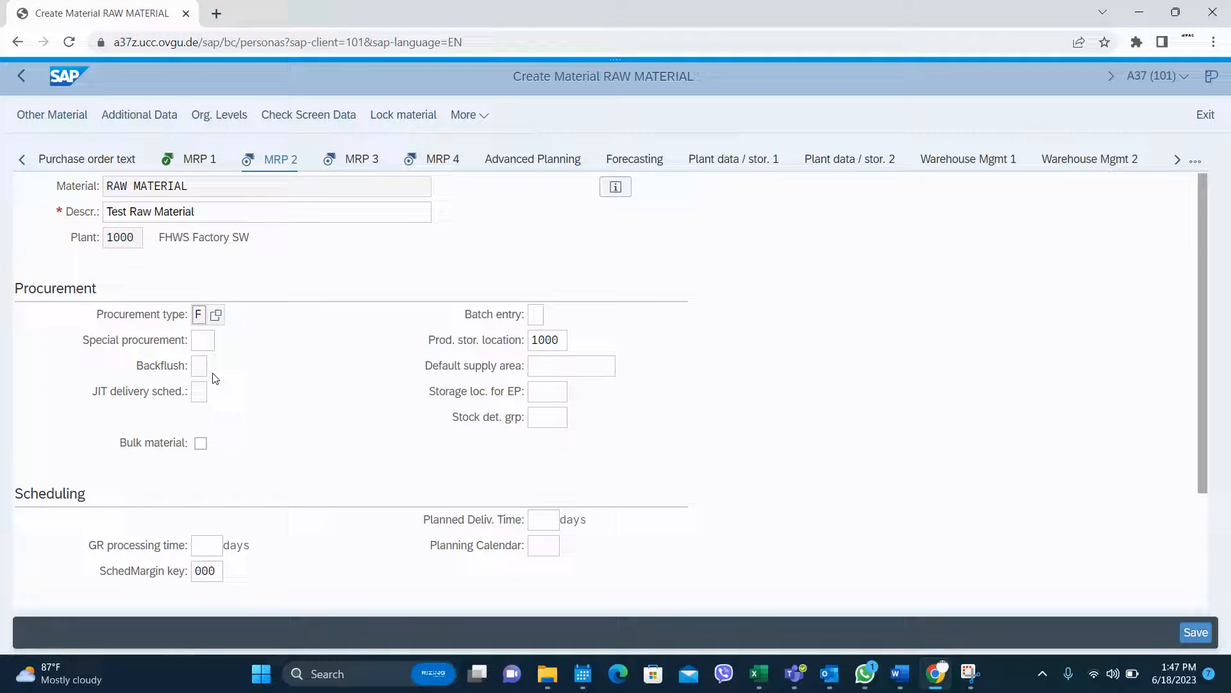
scroll(down, 3)
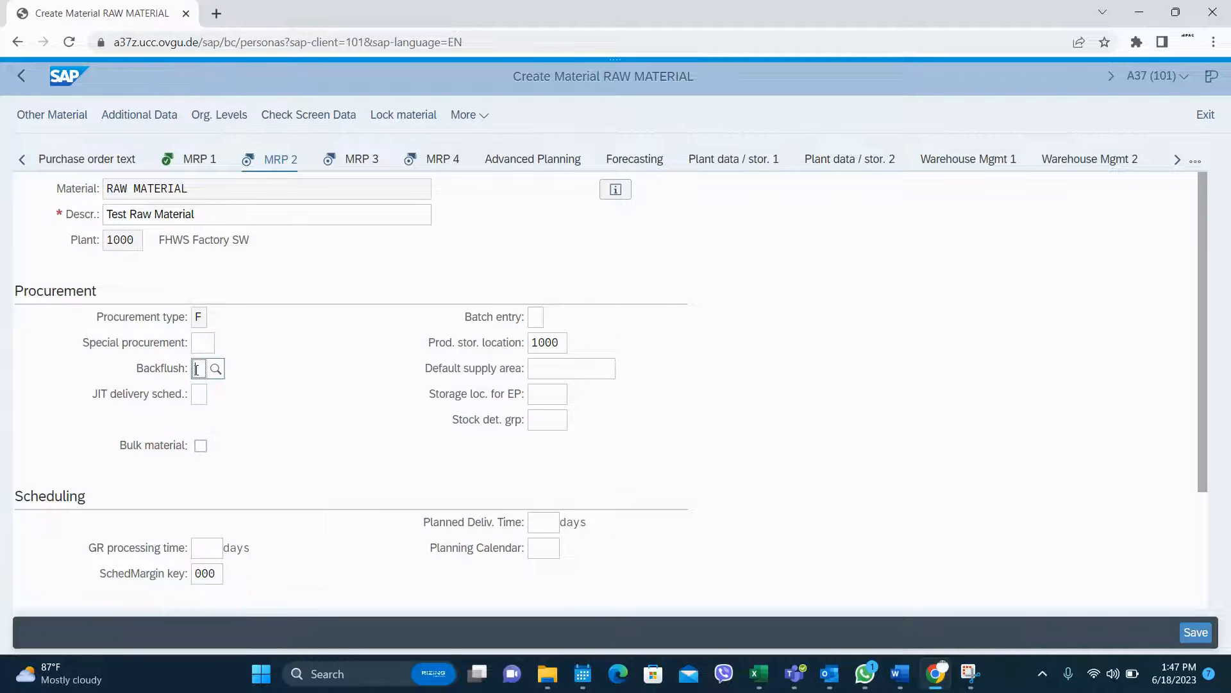
click(215, 368)
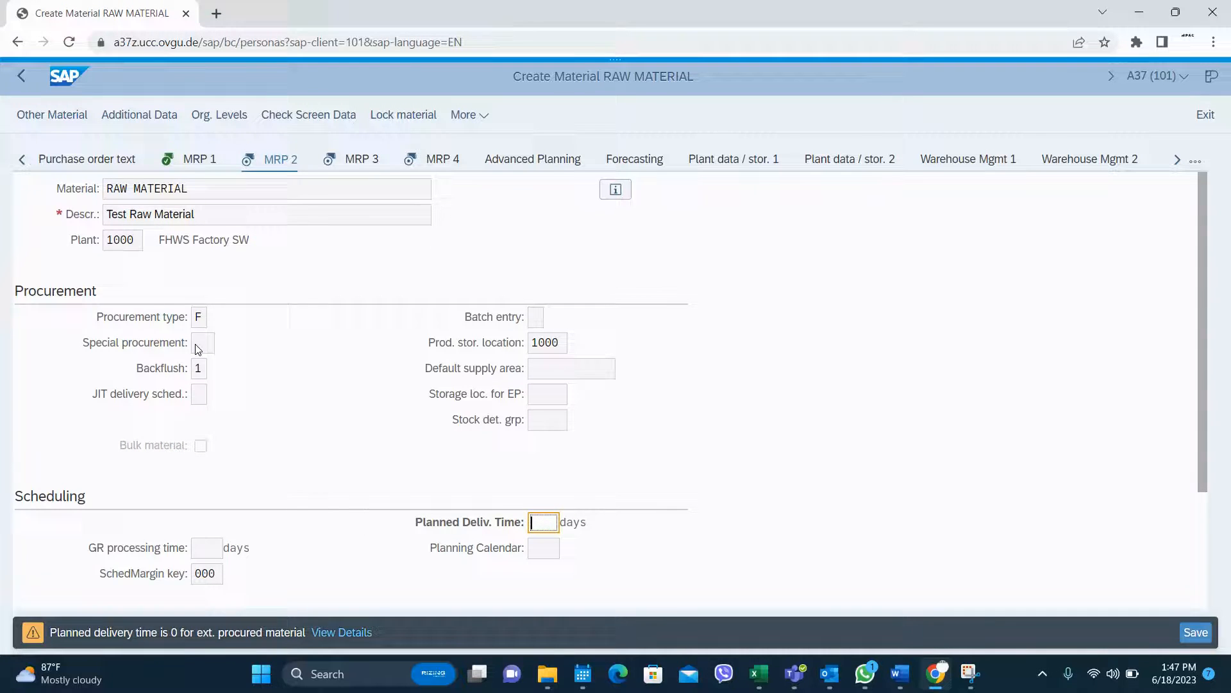
click(360, 158)
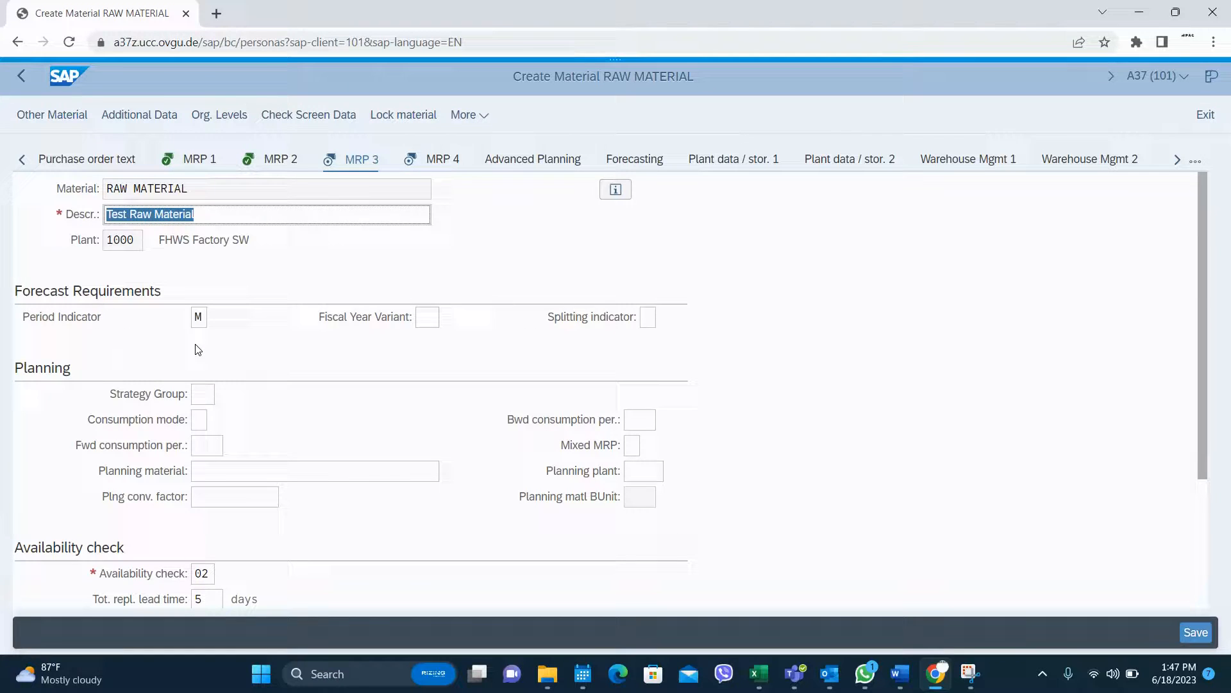
click(442, 158)
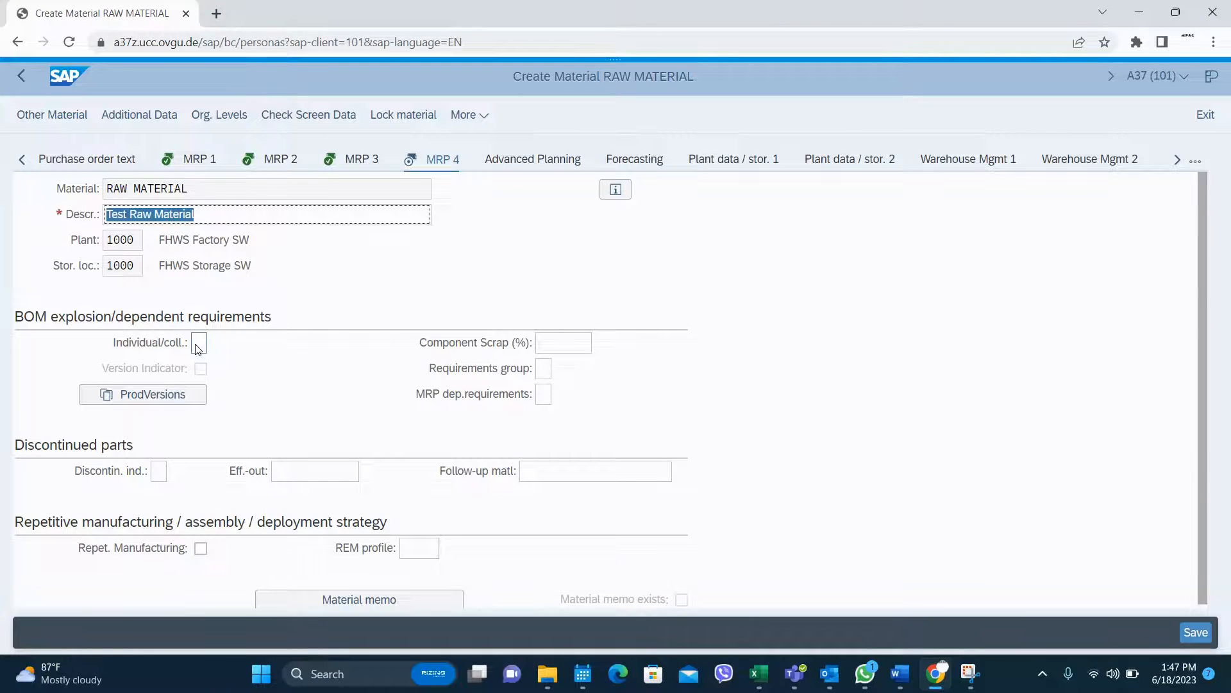
click(221, 159)
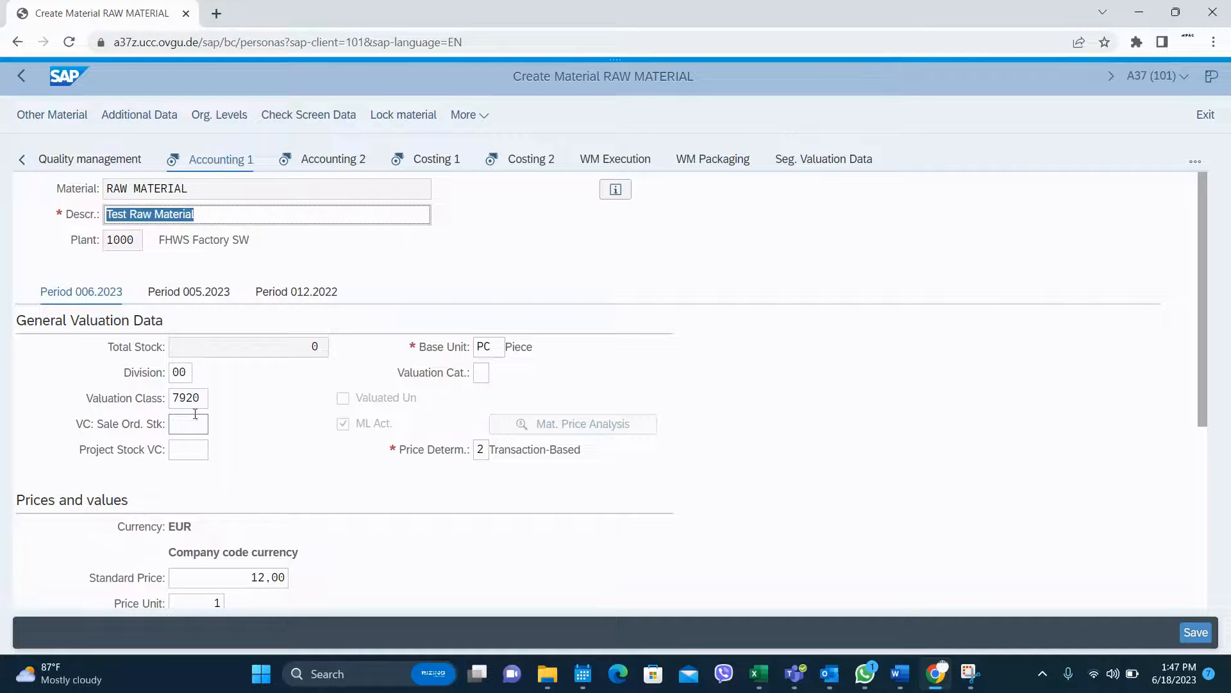
Step: Set valuation class 3000, price control V, periodic unit price 2, and clear the standard price
click(186, 397)
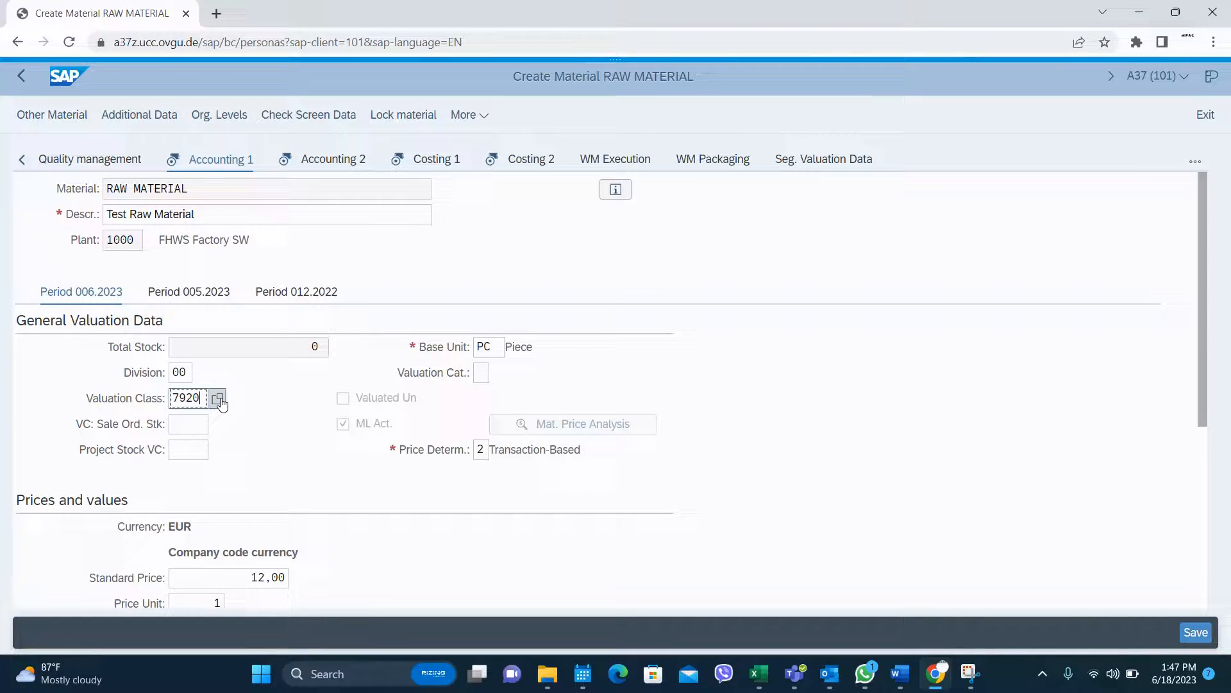
click(218, 398)
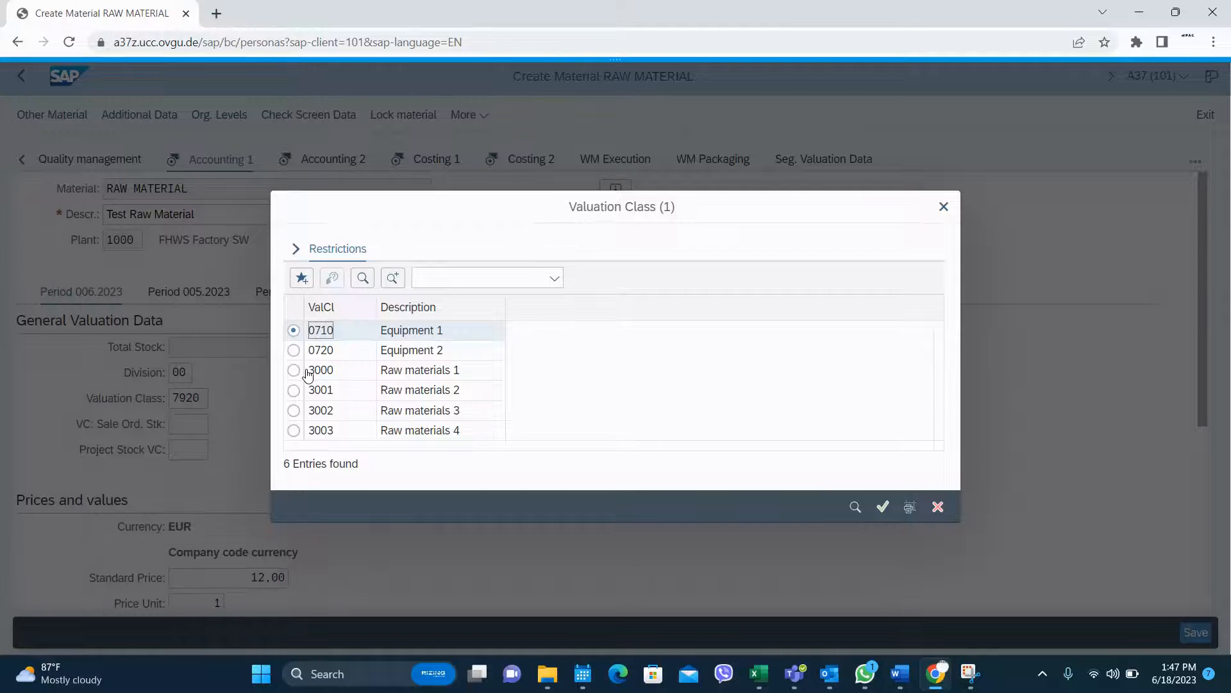
click(294, 370)
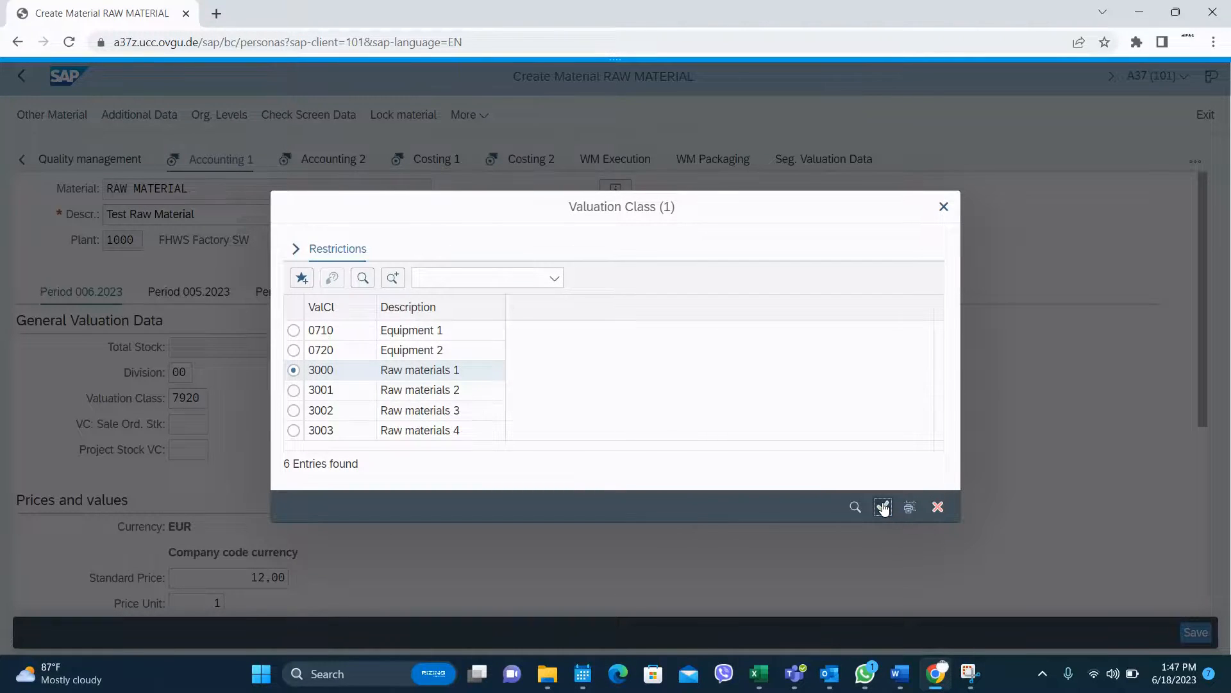
click(882, 507)
text(V)
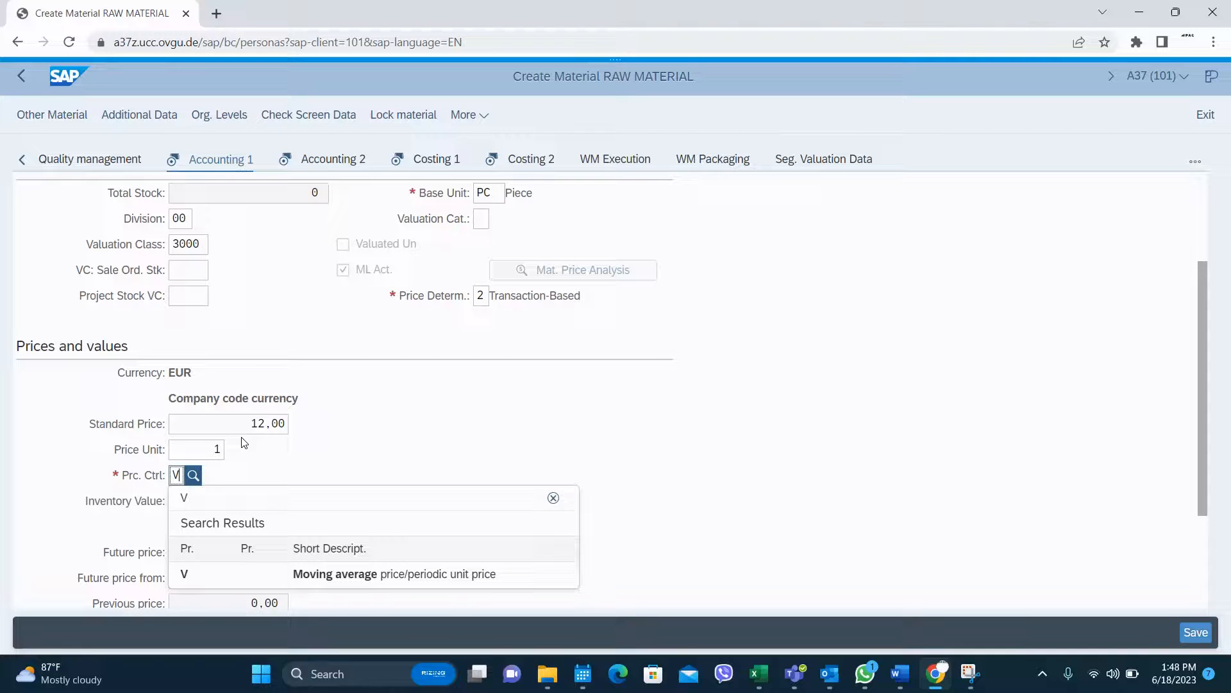
click(184, 573)
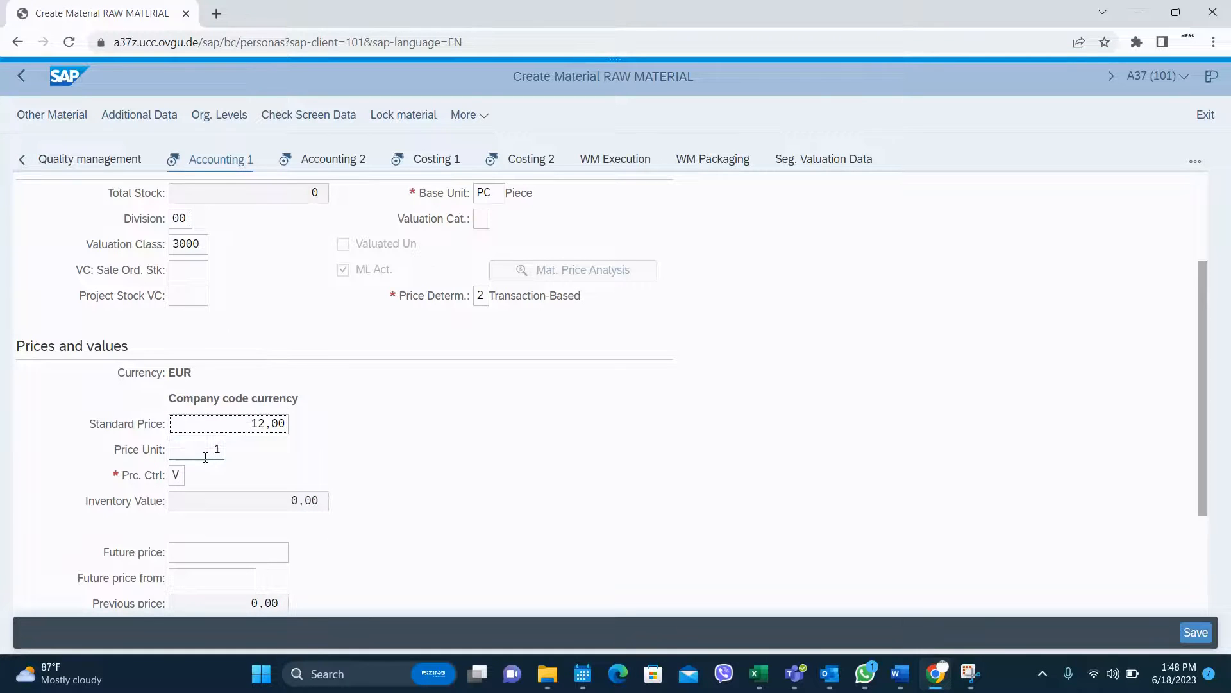
scroll(down, 3)
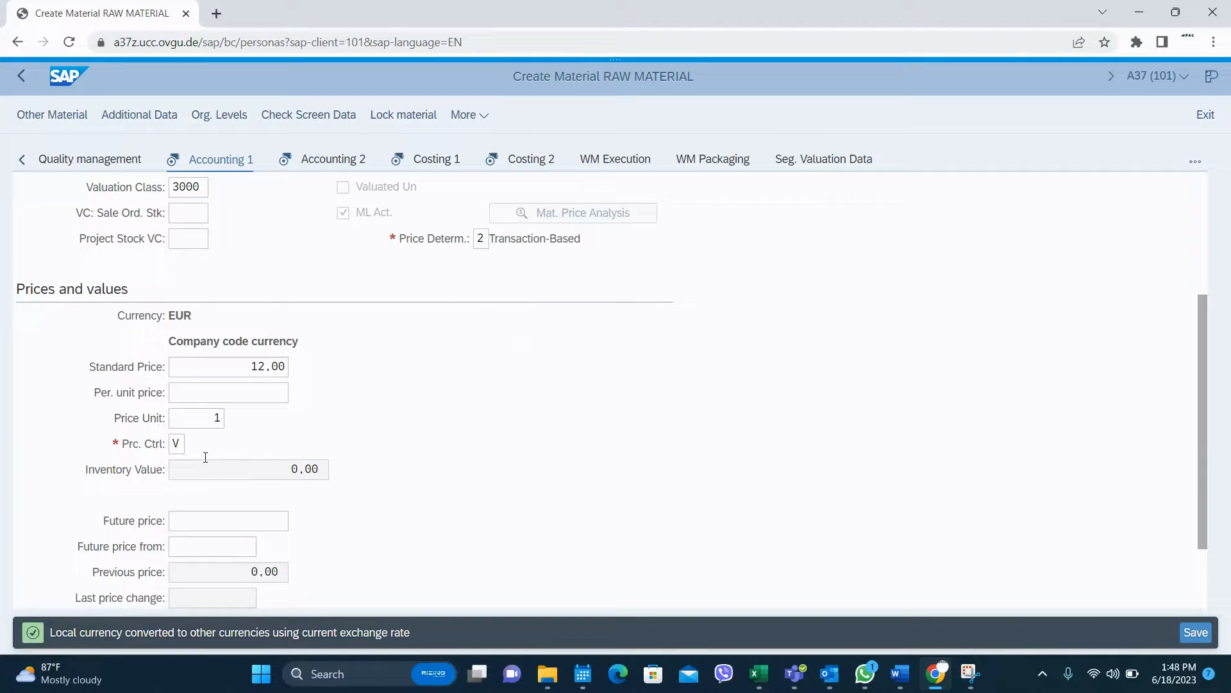
click(227, 392)
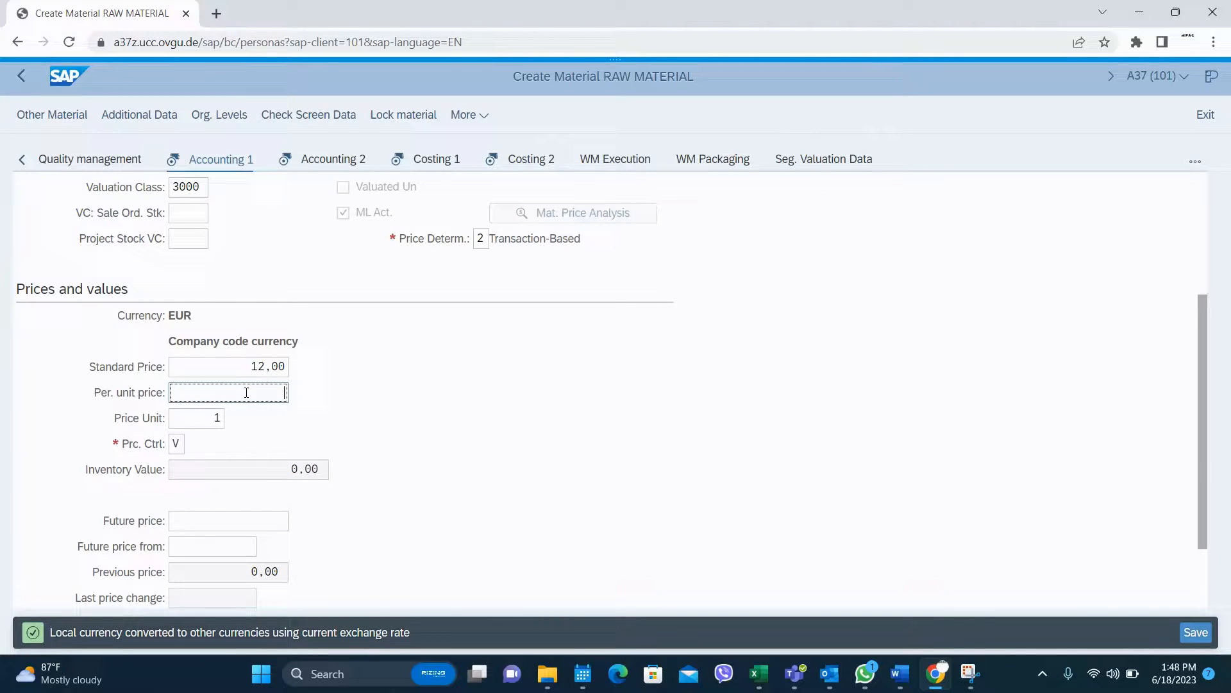
text(2)
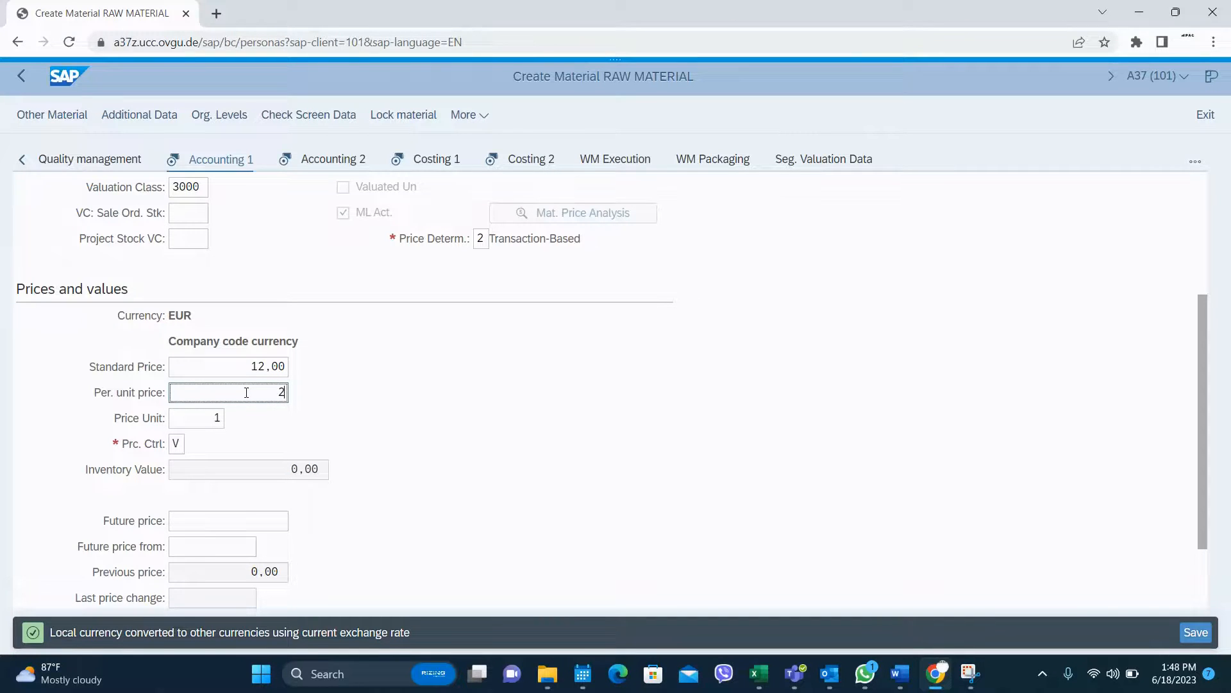
click(228, 366)
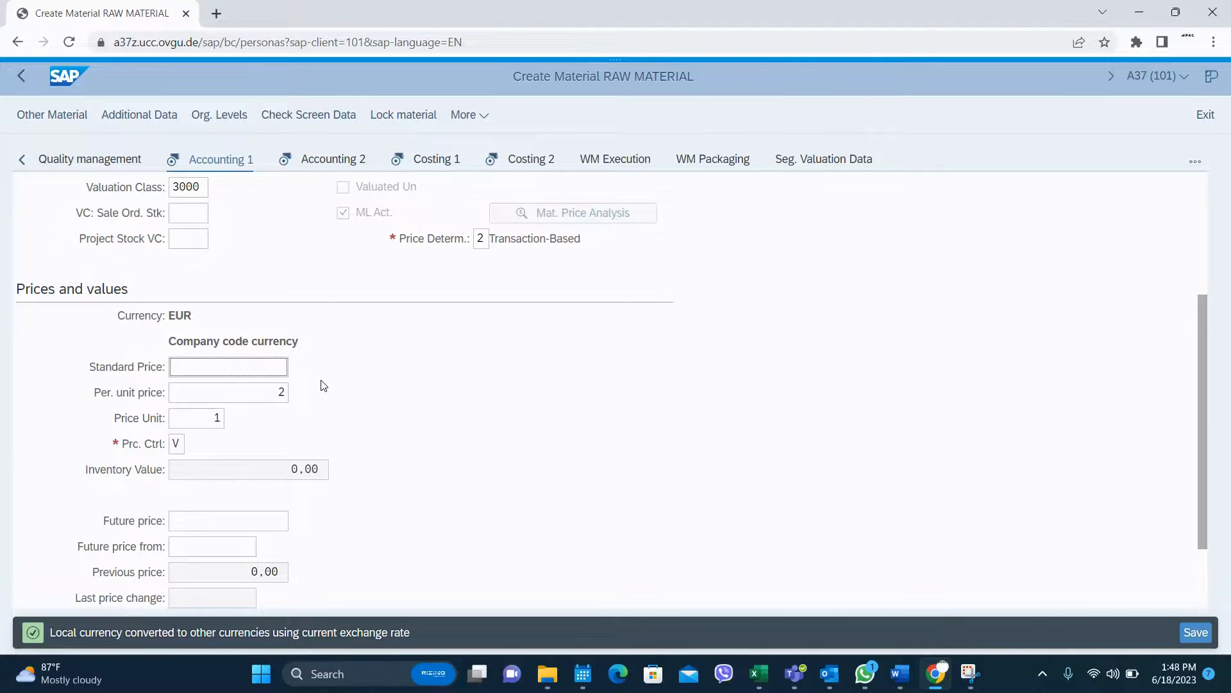
click(333, 159)
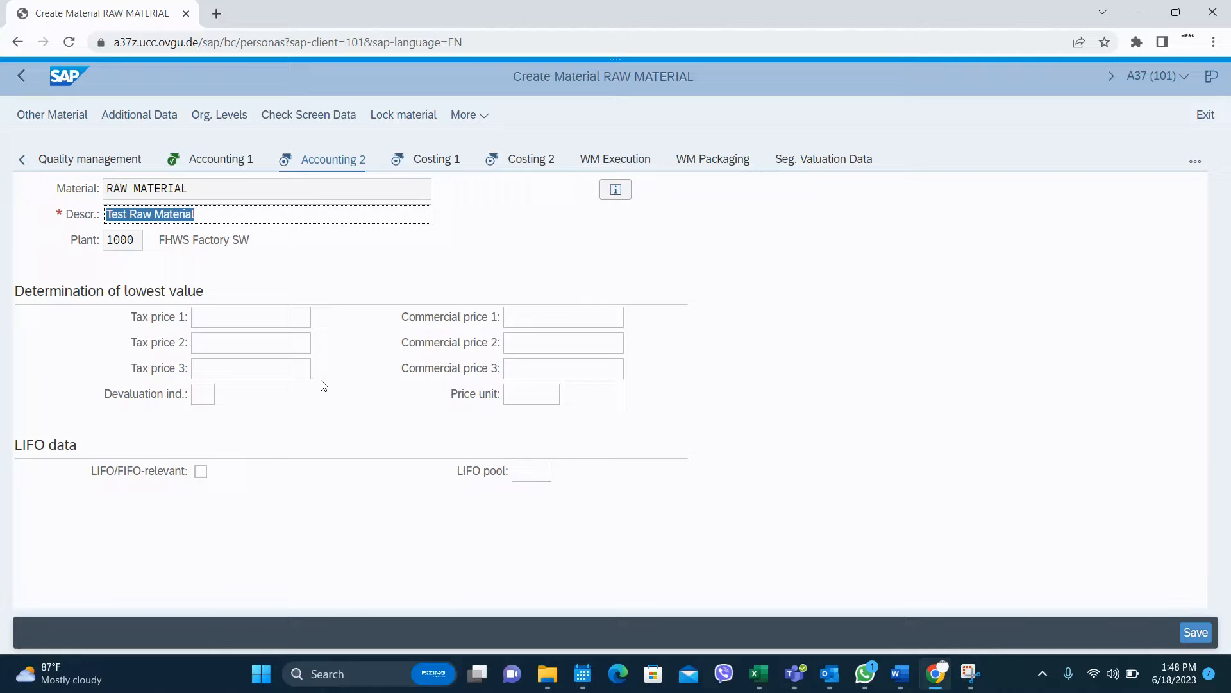
Step: Advance through Accounting 2, Costing 1 and Costing 2 to the last-screen save prompt
click(437, 158)
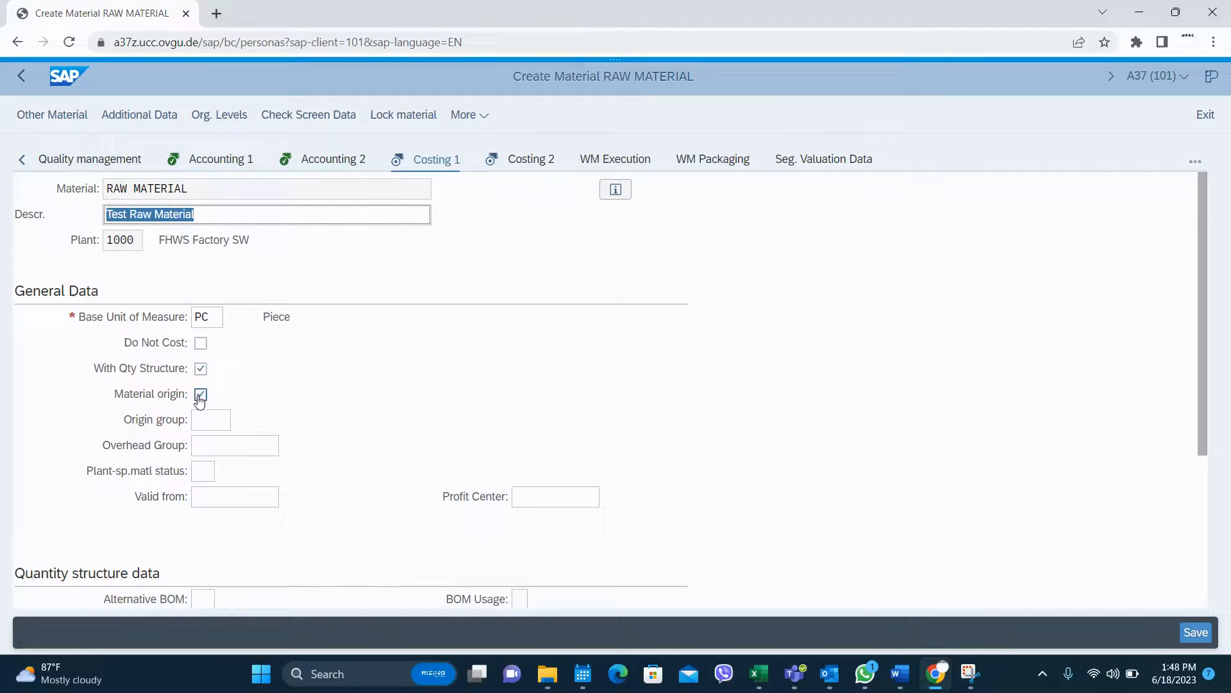
click(531, 159)
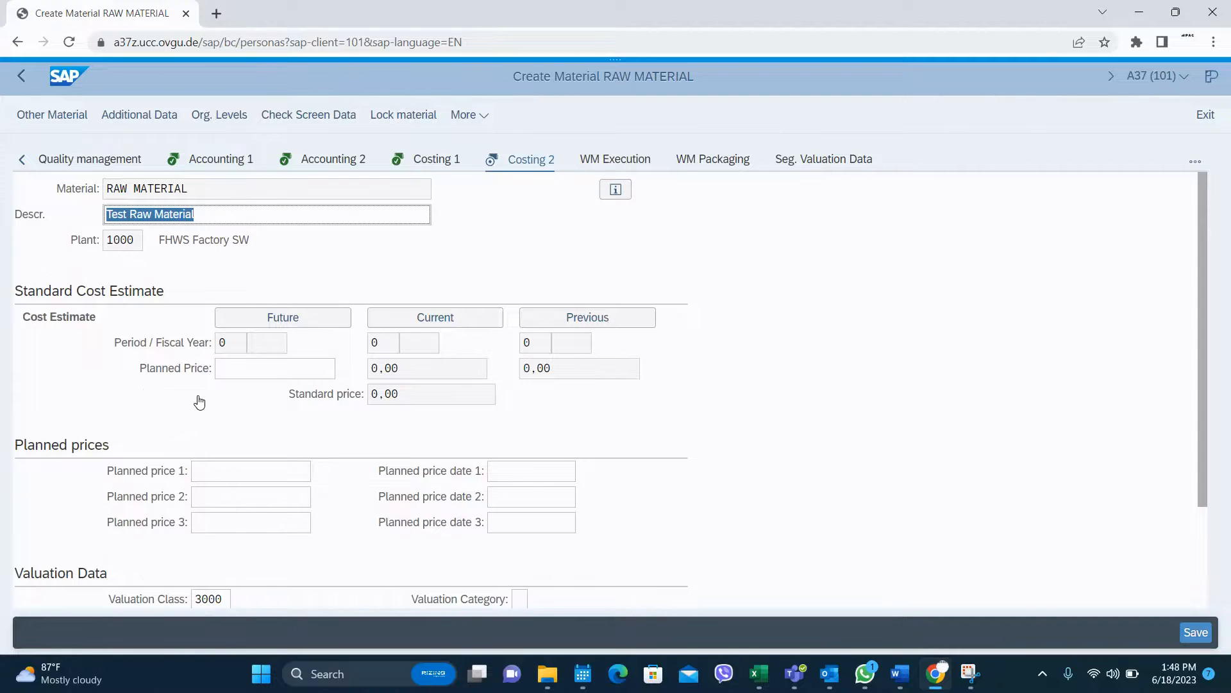
scroll(down, 3)
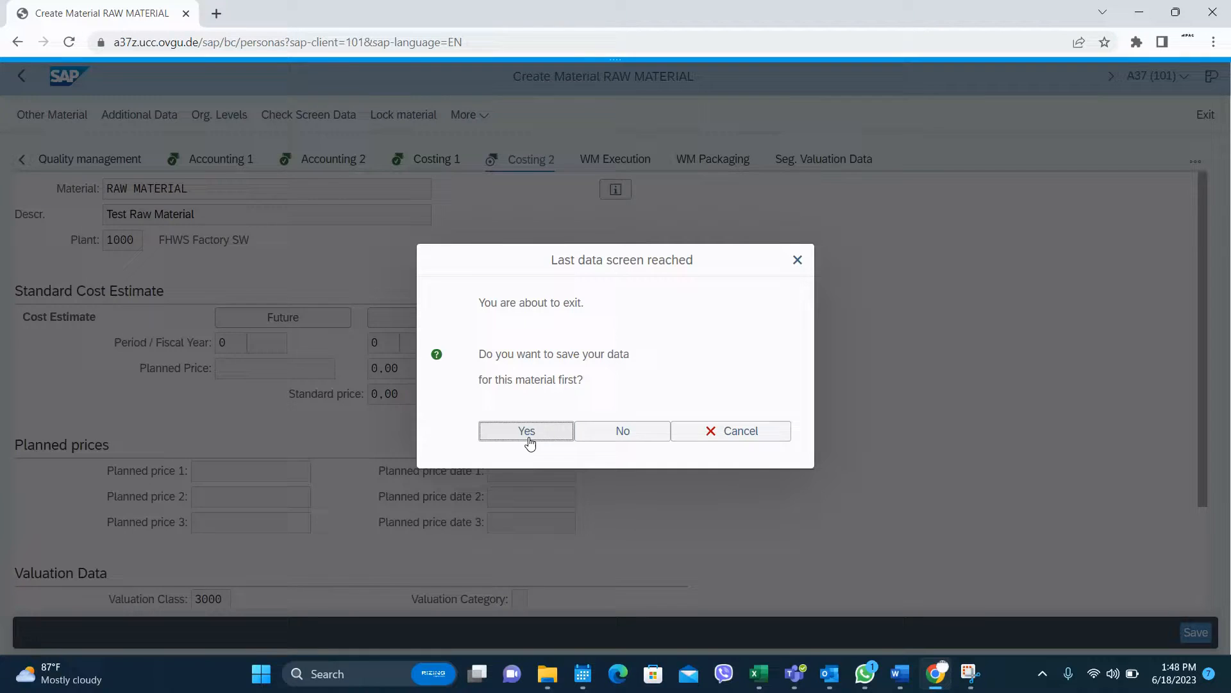
Step: Confirm saving material RAW MATERIAL, then go back to the SAP Easy Access menu
click(525, 431)
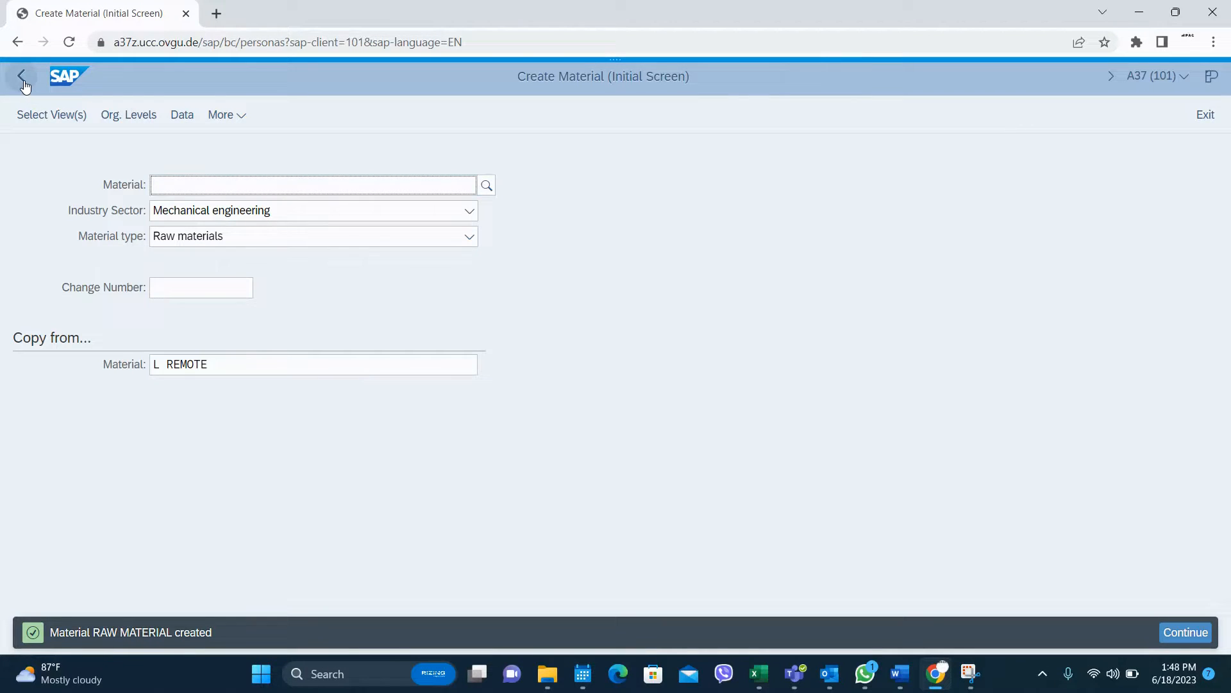
click(22, 76)
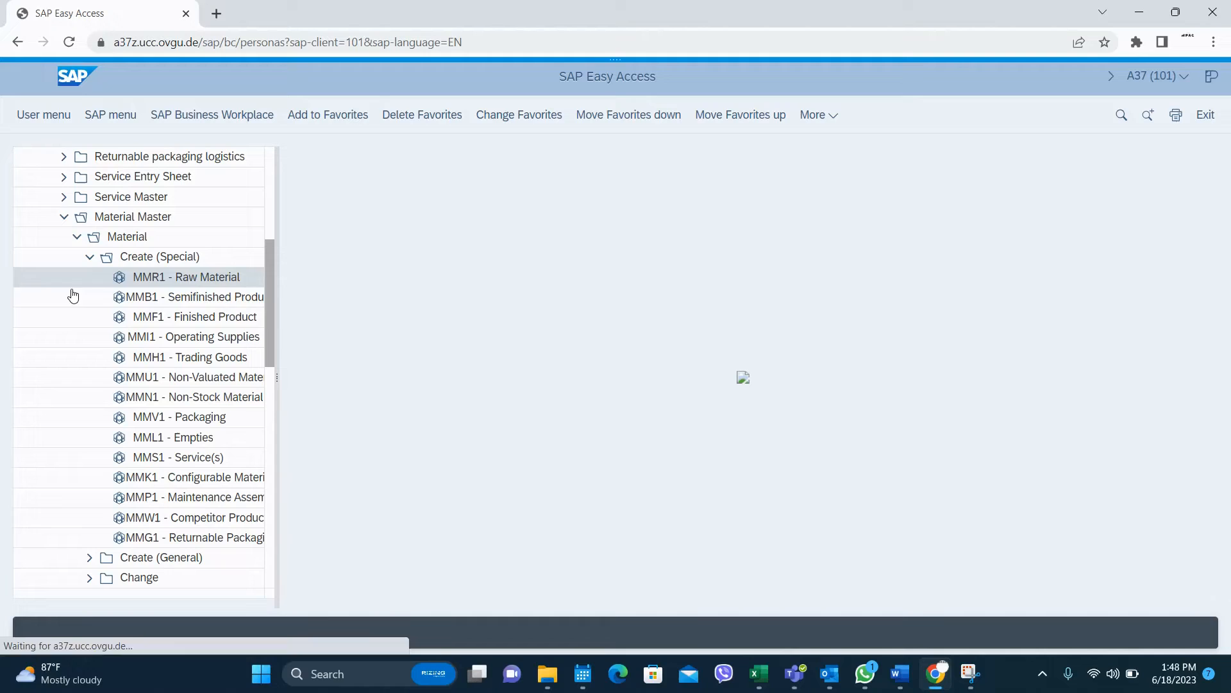